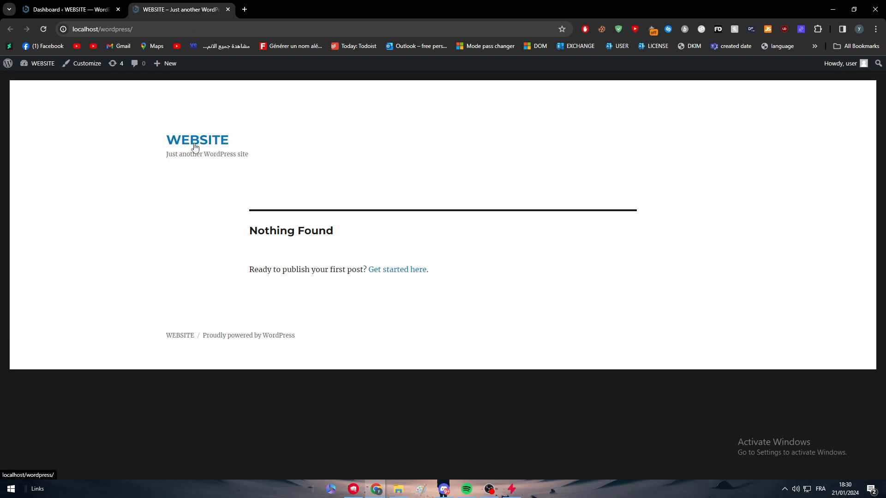
Step: Switch from the front-end site back to the wp-admin dashboard
click(67, 9)
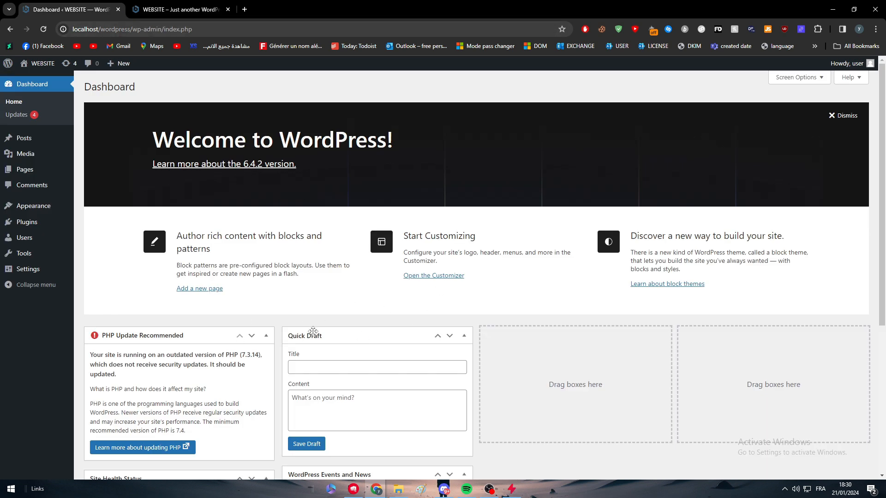
mouse_move(33, 206)
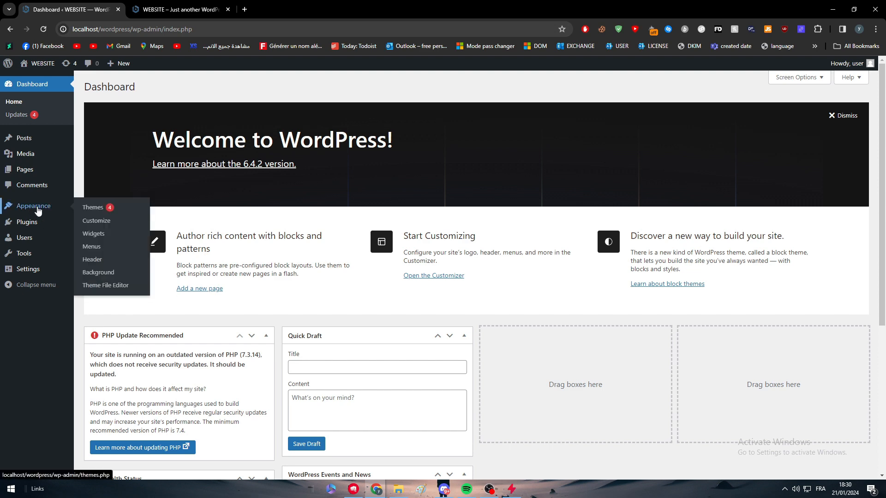
Step: Show the nine installed themes and review Medical Elementor's Theme Details before closing them
click(93, 207)
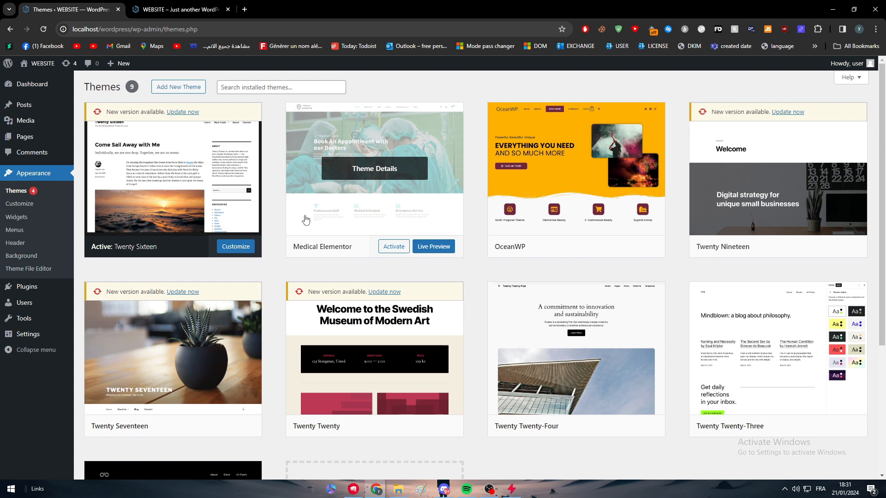
click(373, 168)
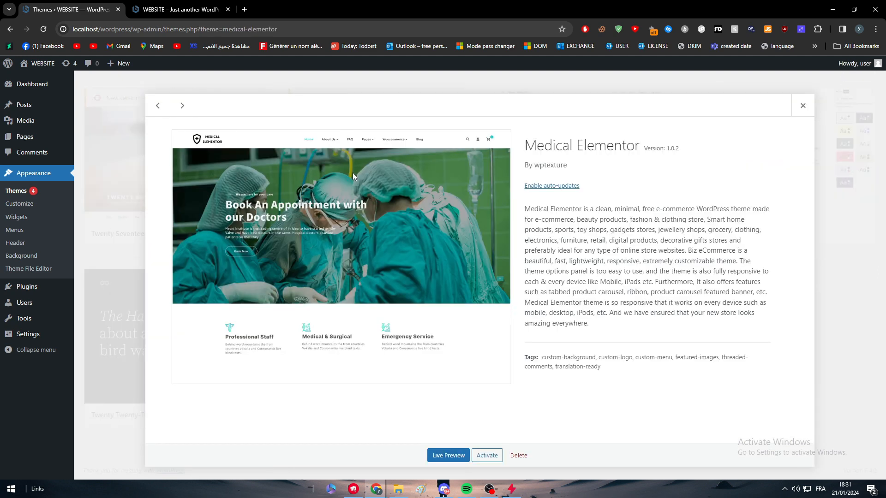
mouse_move(340, 282)
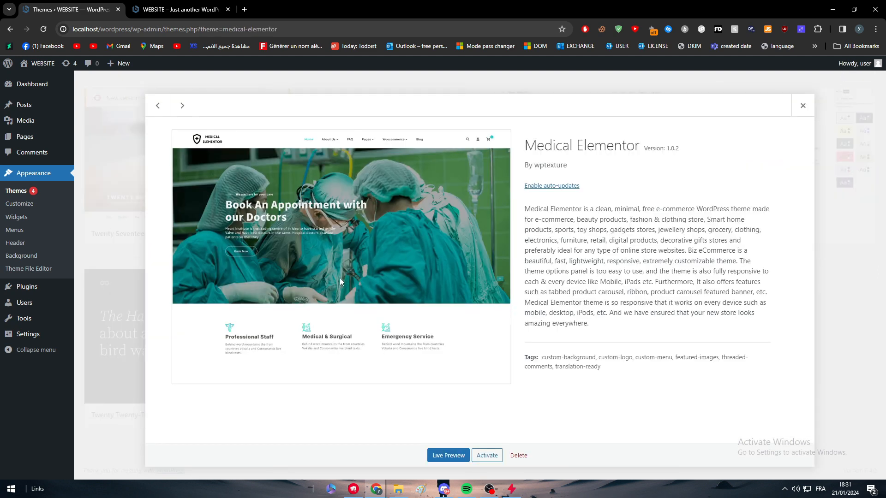
click(801, 105)
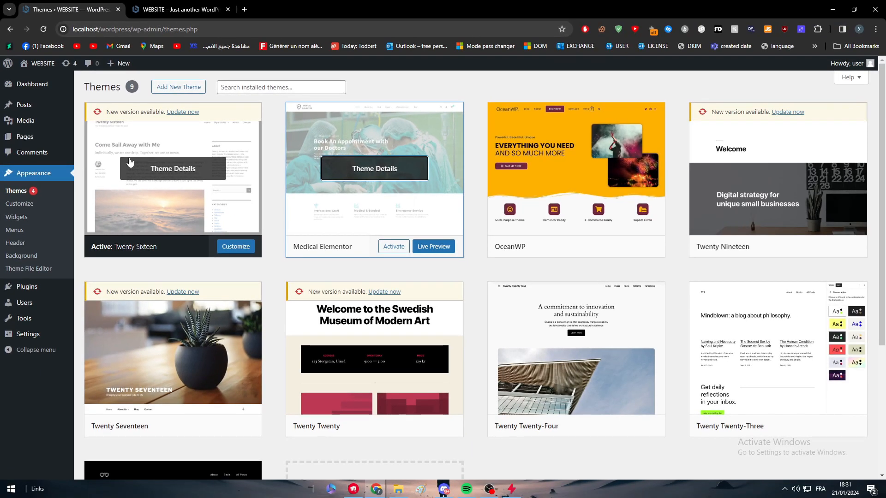
mouse_move(191, 124)
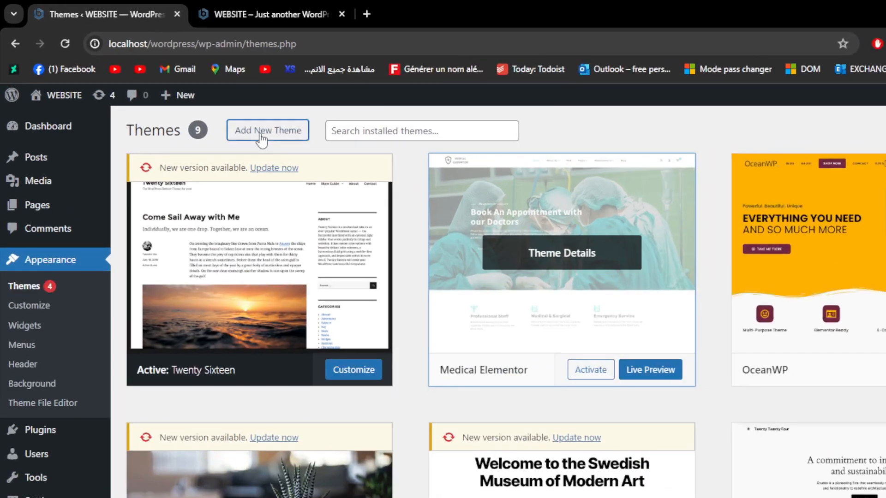
click(267, 130)
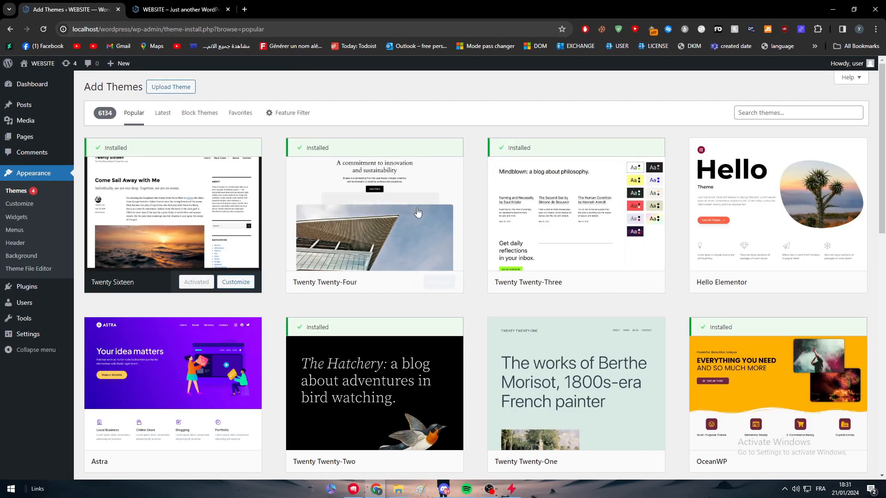
scroll(down, 3)
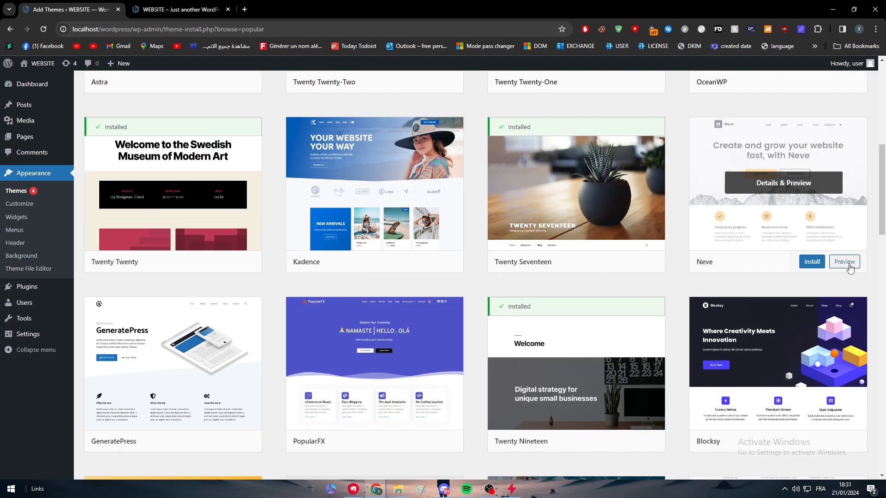
scroll(down, 3)
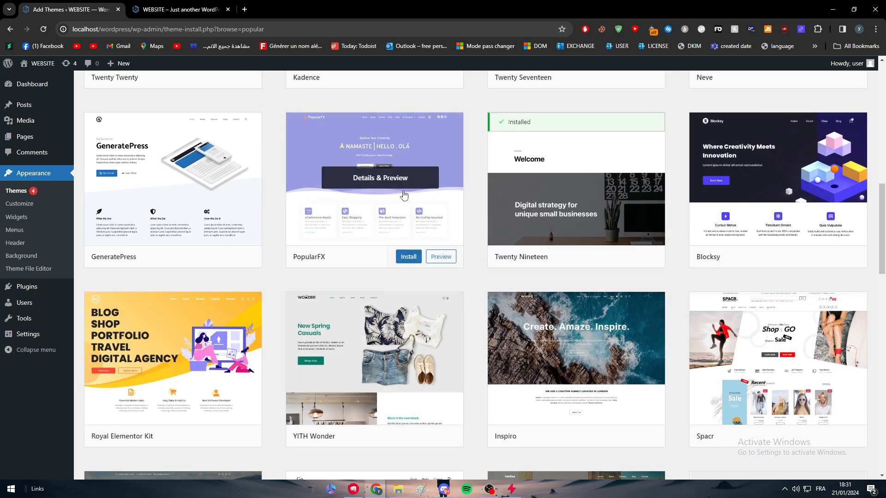
scroll(down, 3)
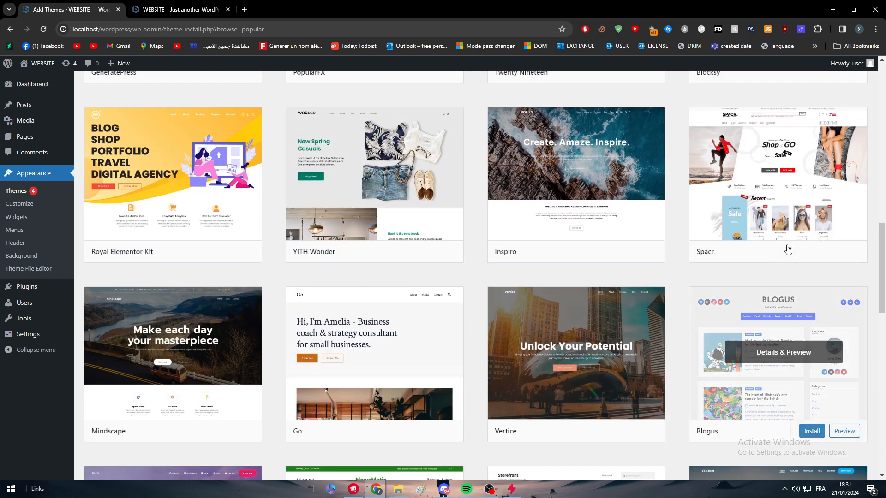
scroll(down, 3)
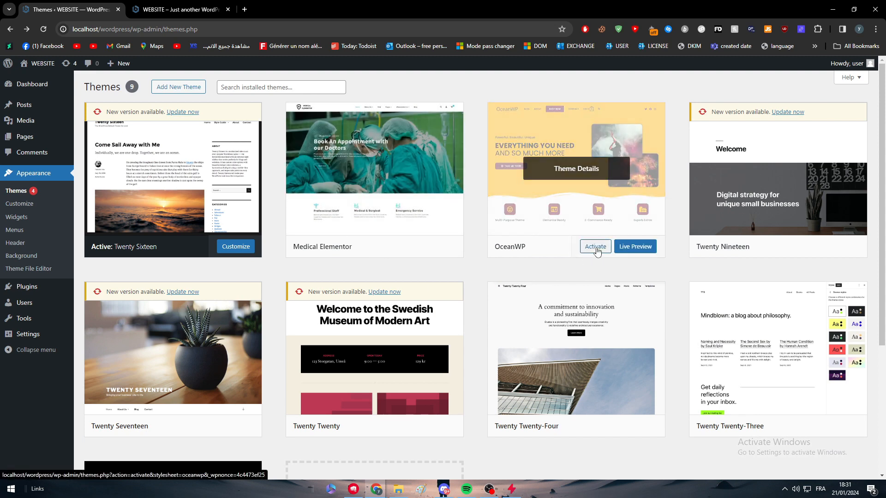
Step: Activate OceanWP and check the live site's new look from the front-end tab
click(594, 247)
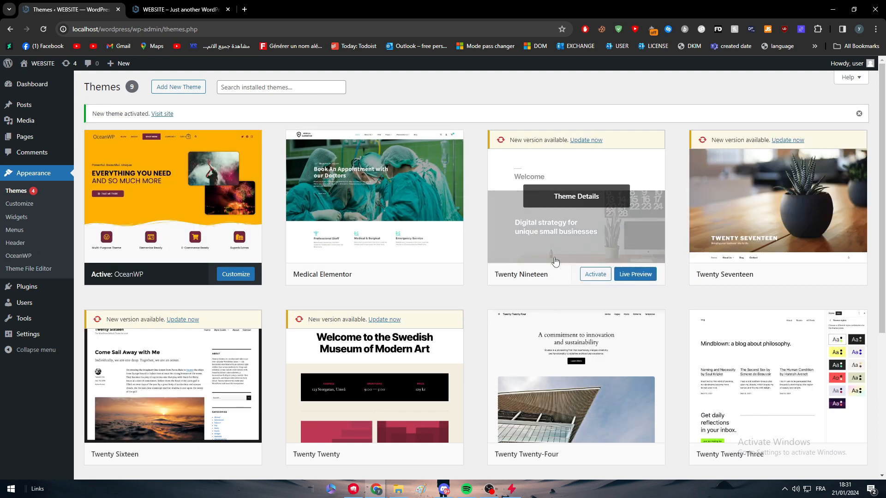
click(181, 9)
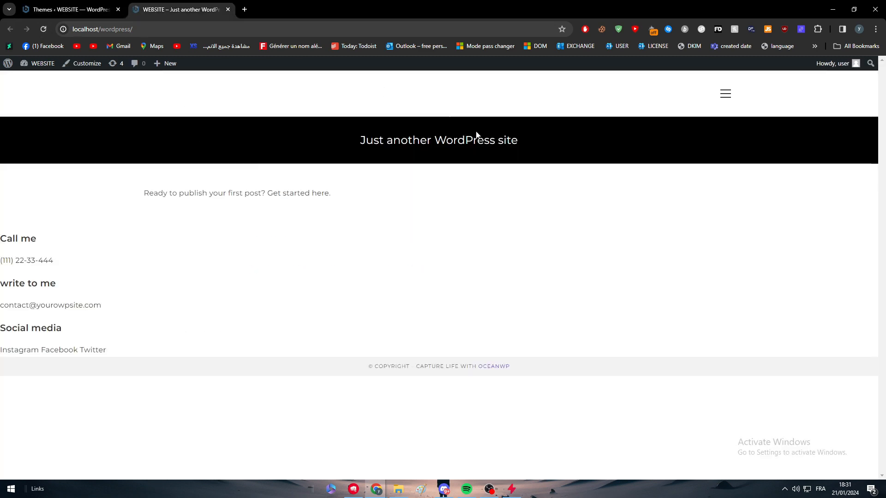
click(65, 10)
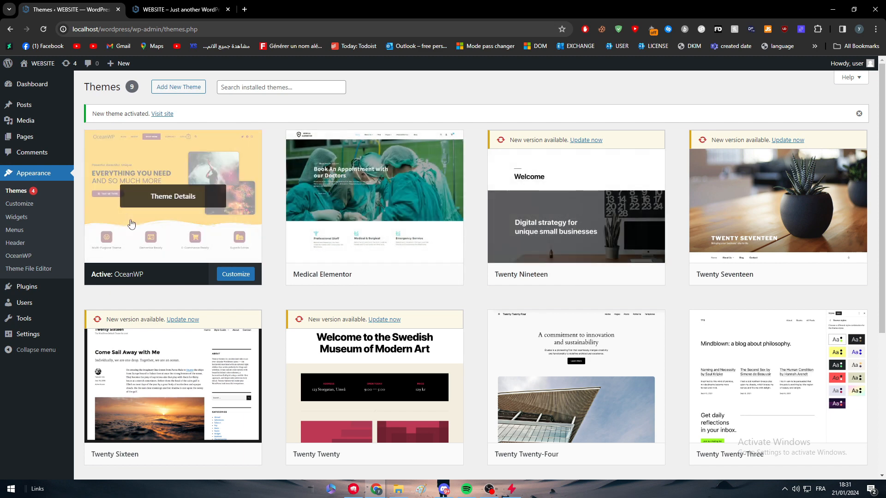
click(178, 9)
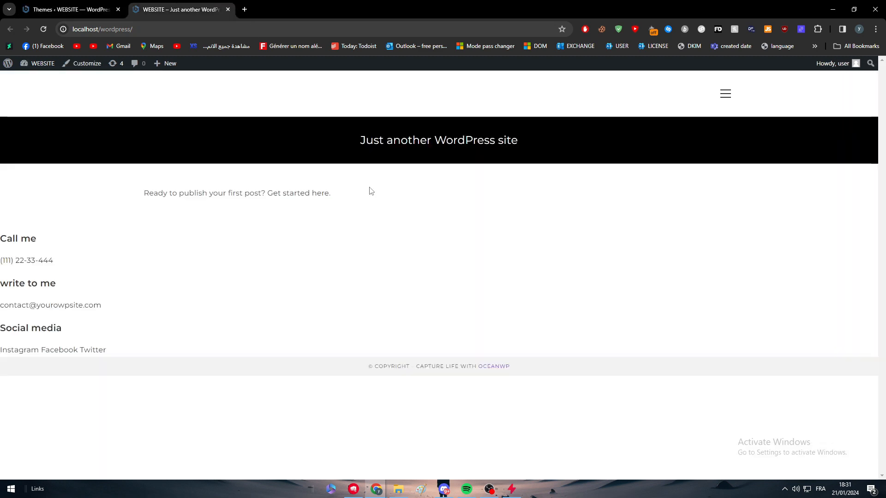
click(68, 10)
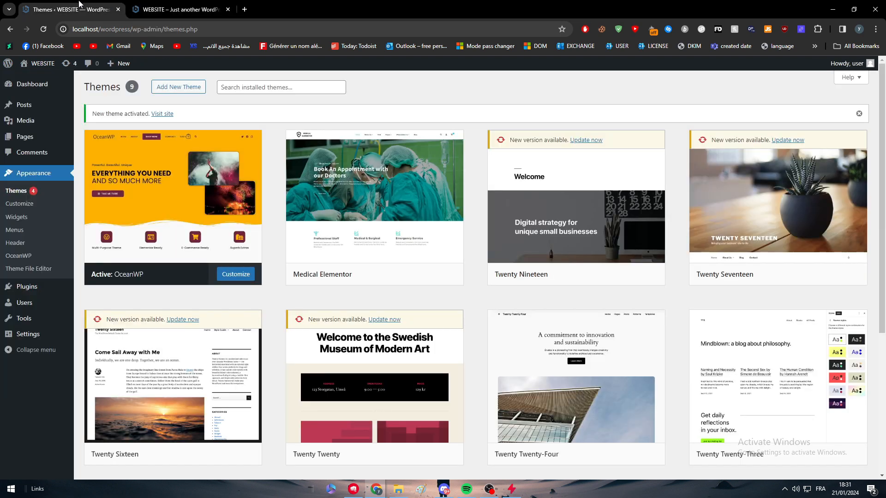
scroll(down, 3)
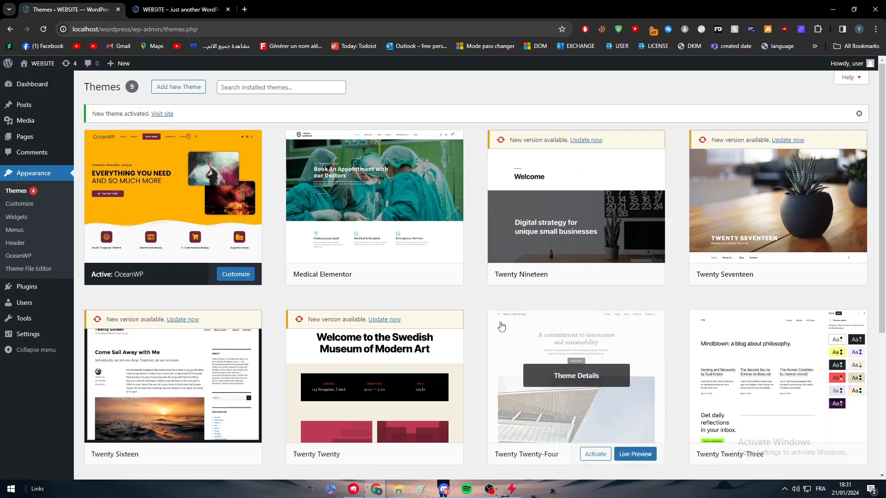
Step: Delete Medical Elementor from its Theme Details and confirm, leaving eight themes
scroll(down, 3)
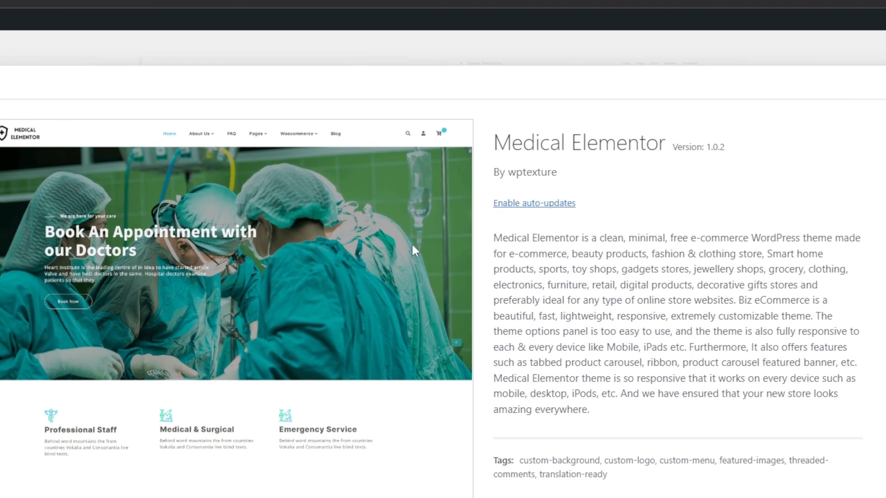
scroll(down, 3)
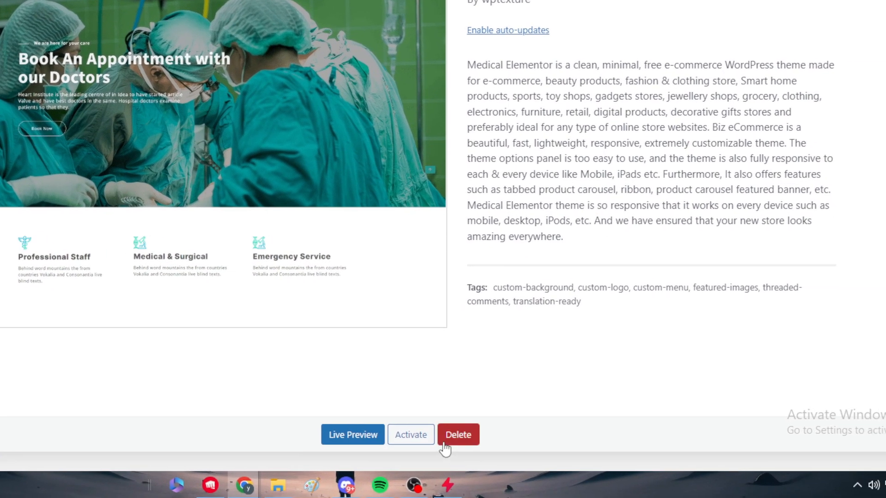
click(457, 435)
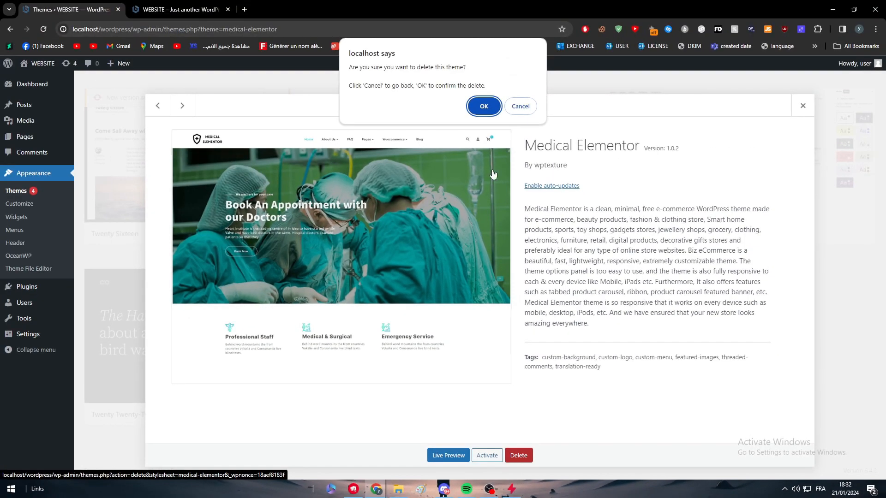
click(483, 105)
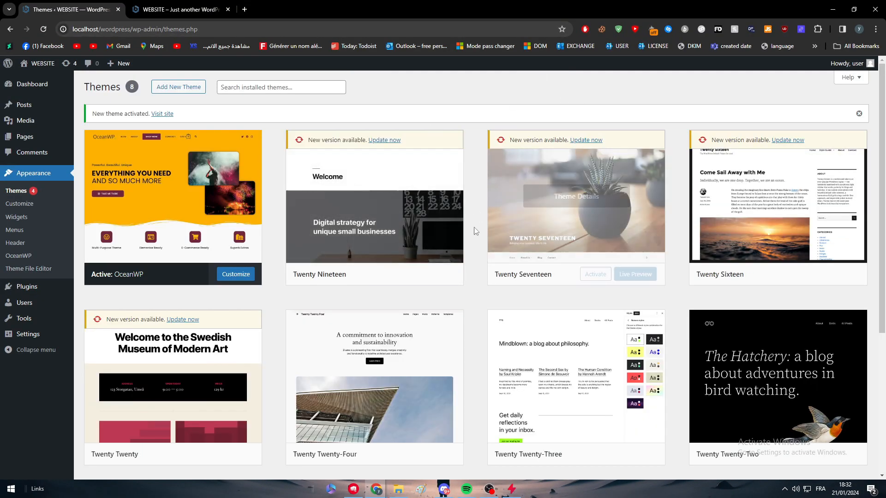
click(373, 390)
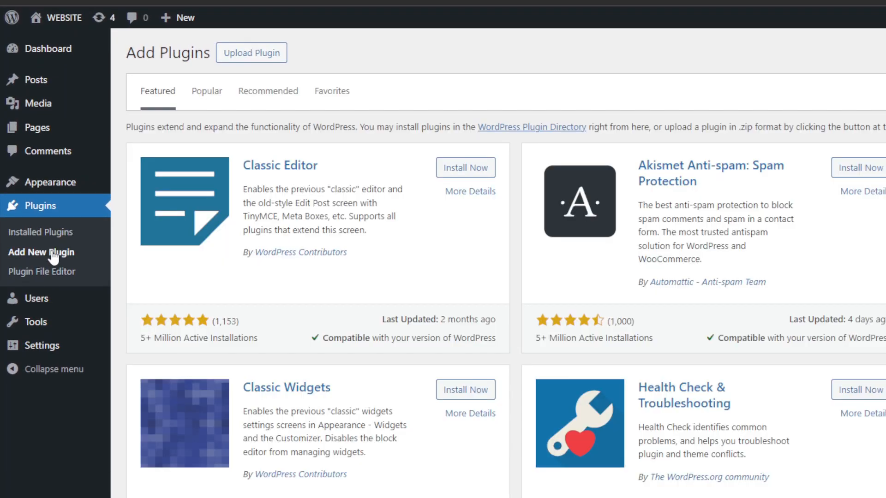
Step: Search Add Plugins for 'reset' and bring up WP Reset's details
text(theme remover)
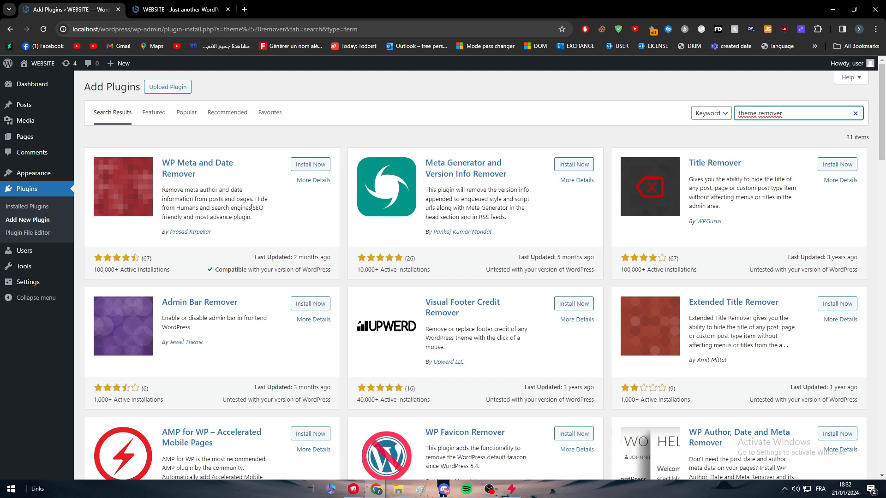
mouse_move(111, 243)
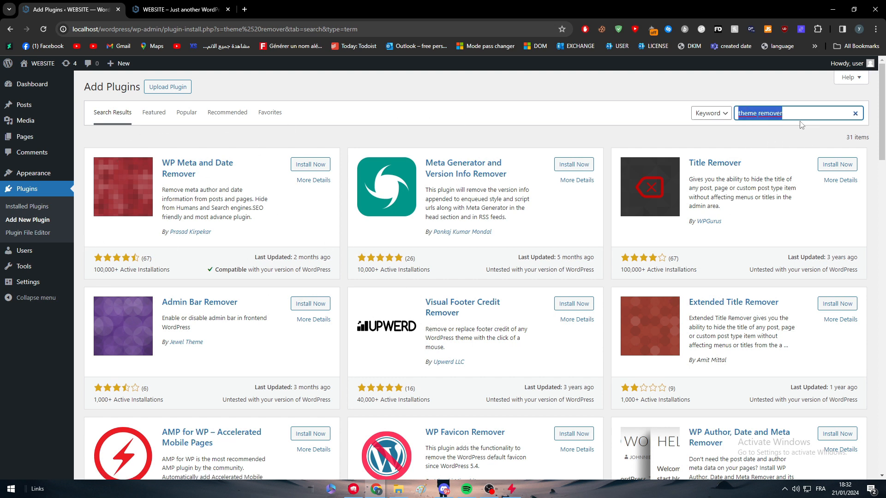
text(reset)
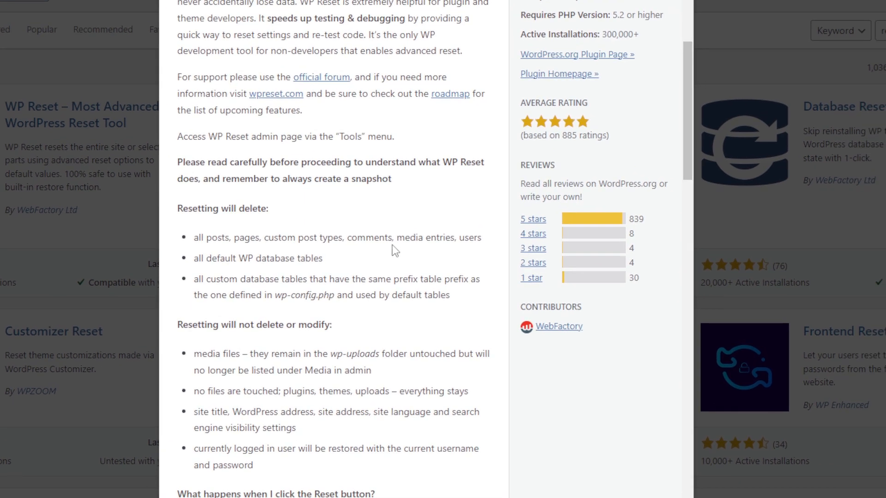
scroll(down, 3)
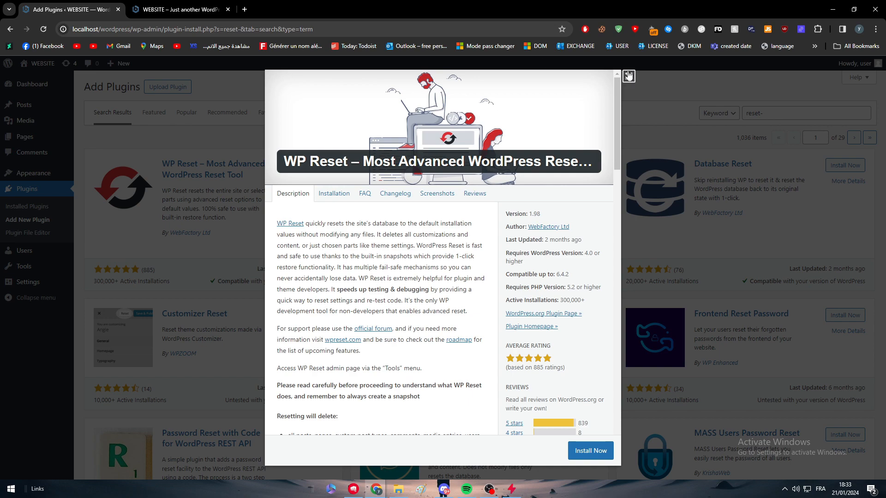
Step: Install WP Reset from its plugin card and activate it
click(628, 75)
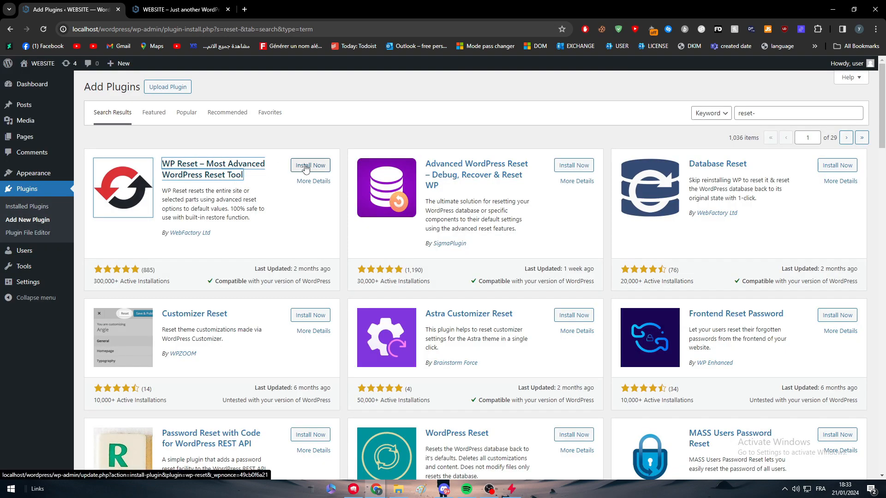
click(310, 165)
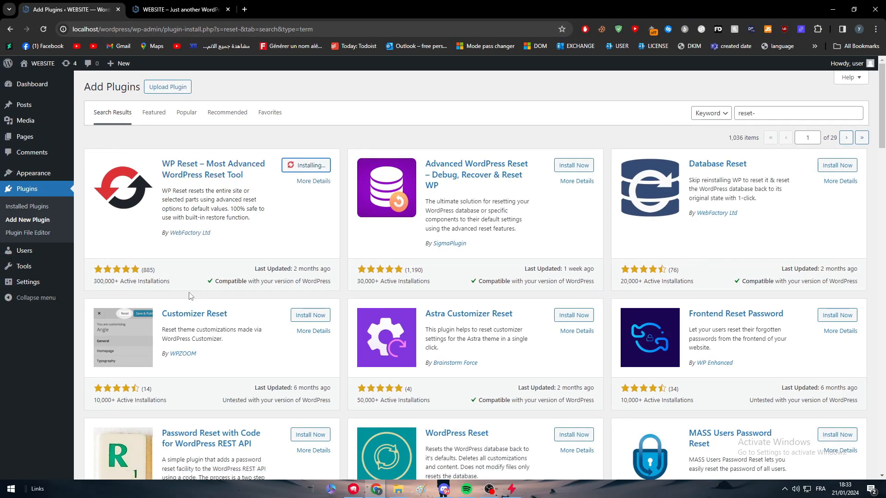
click(314, 165)
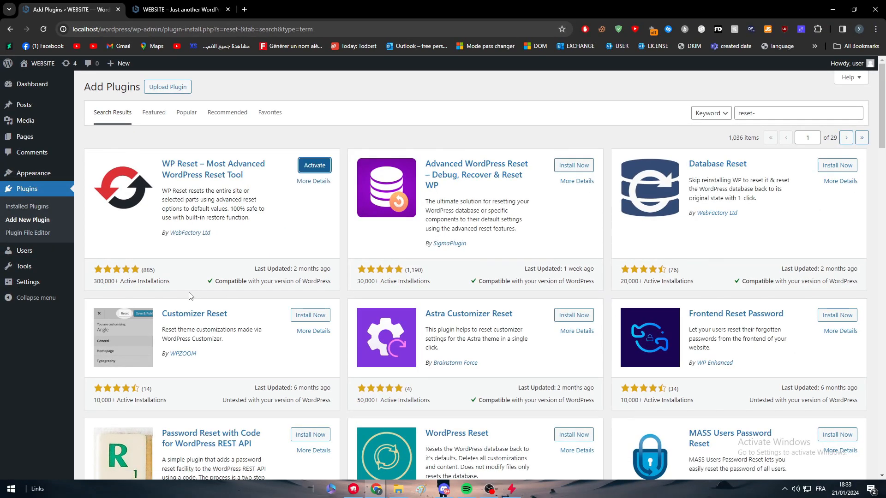
click(314, 165)
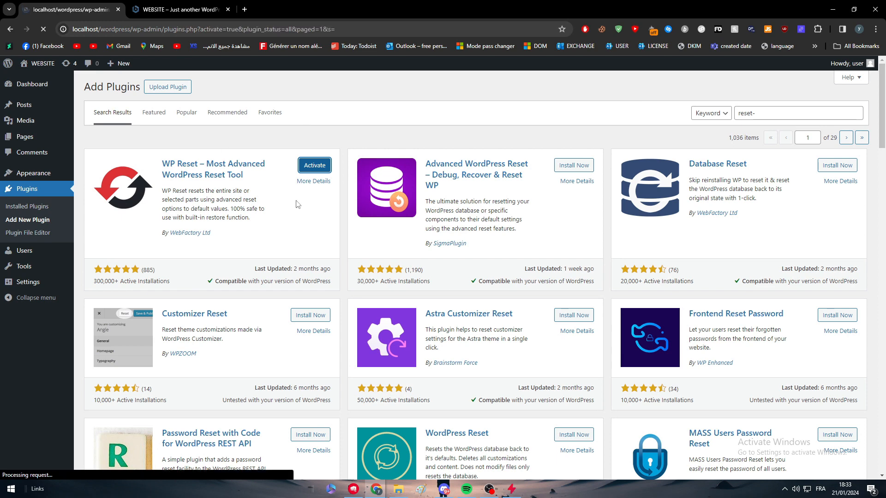
click(314, 165)
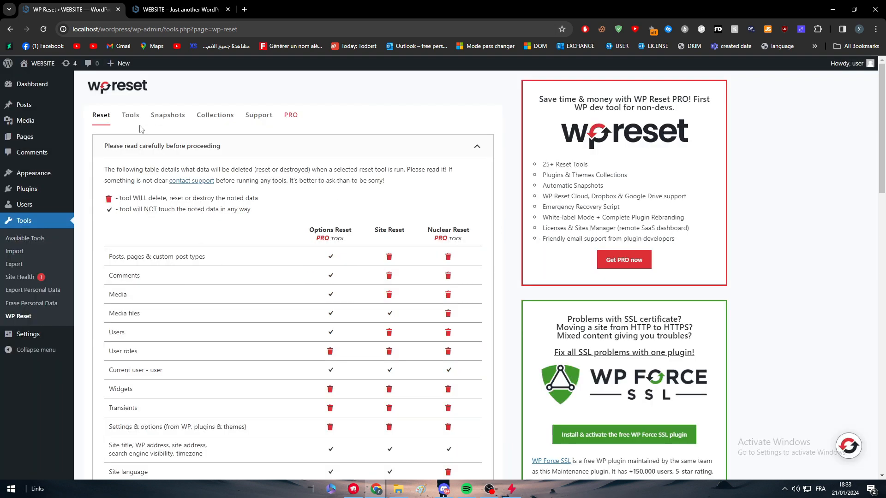
scroll(down, 3)
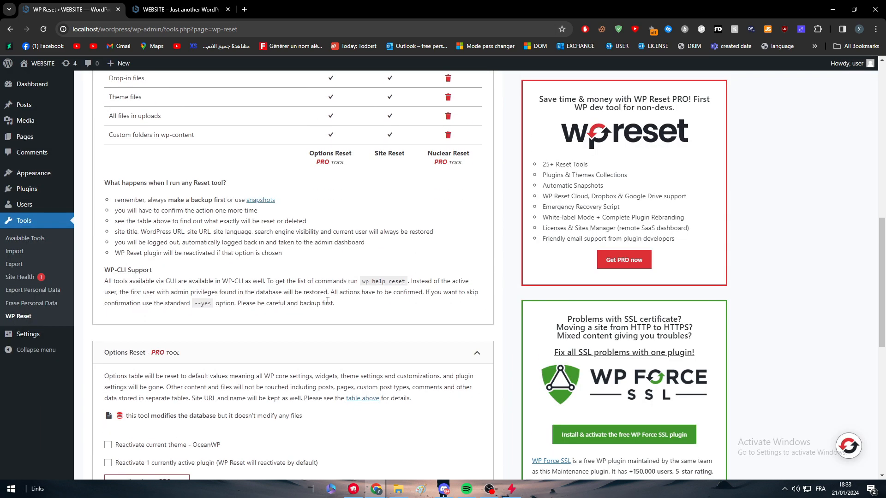
scroll(down, 3)
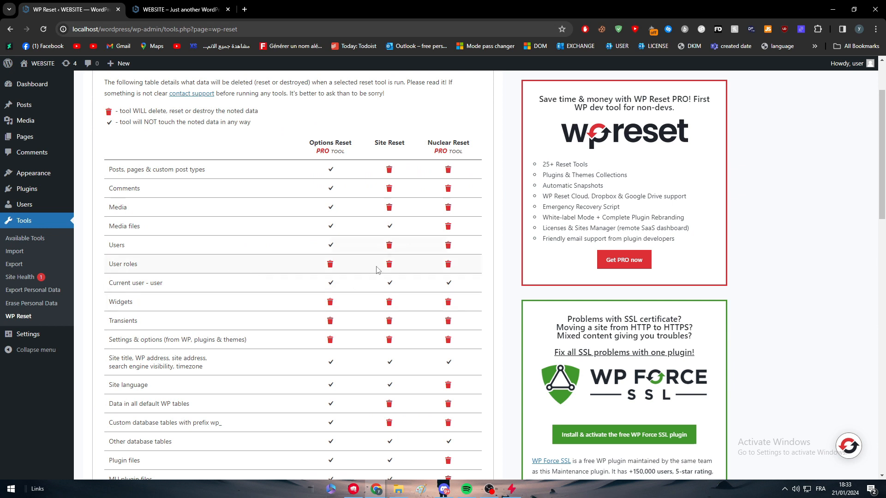
scroll(down, 3)
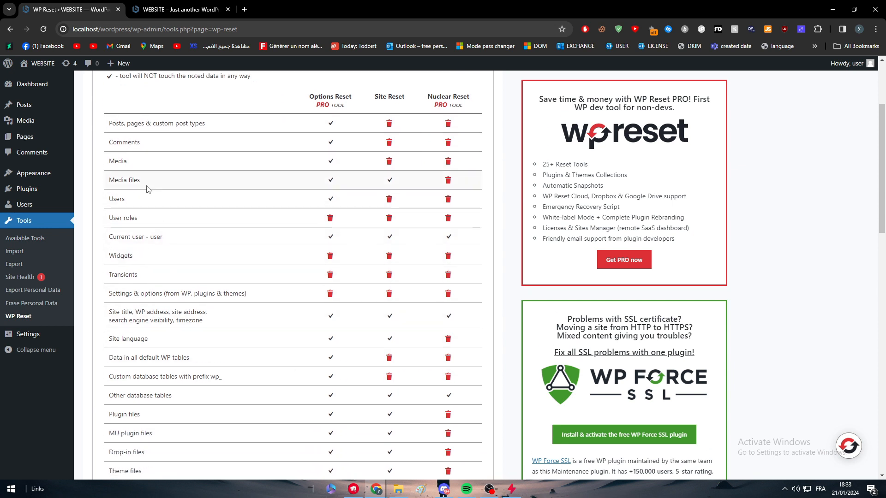
scroll(down, 3)
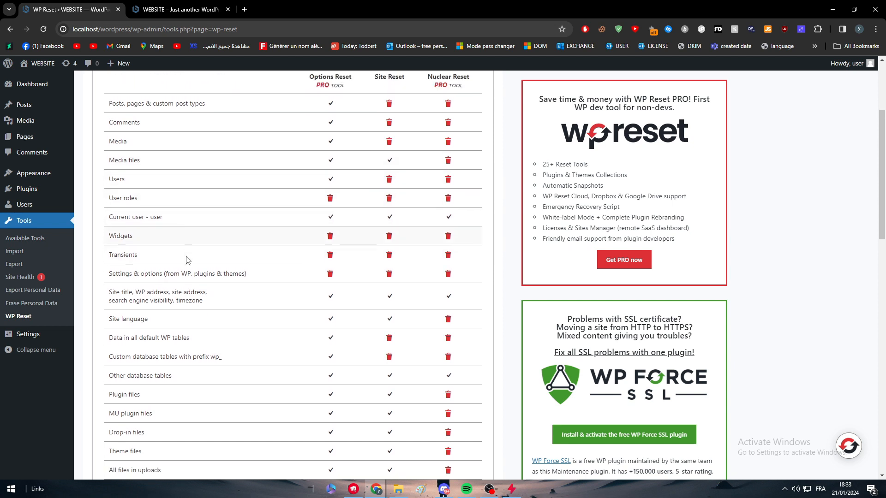
scroll(down, 3)
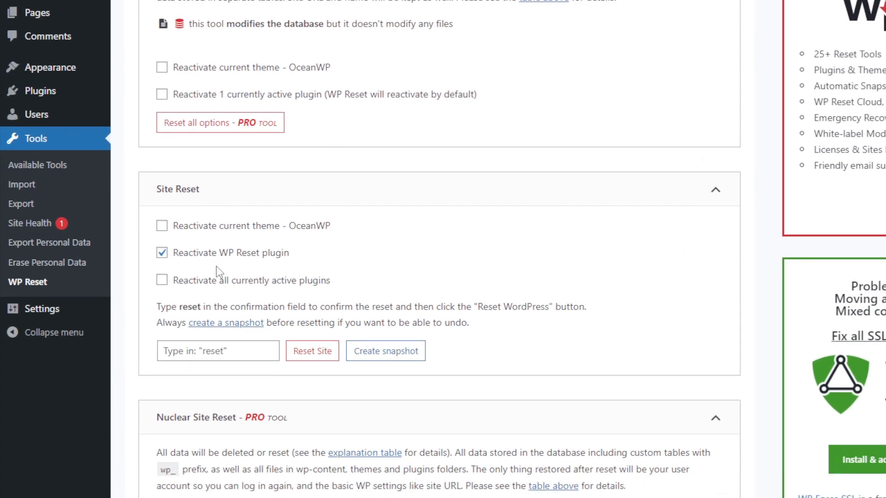
click(162, 253)
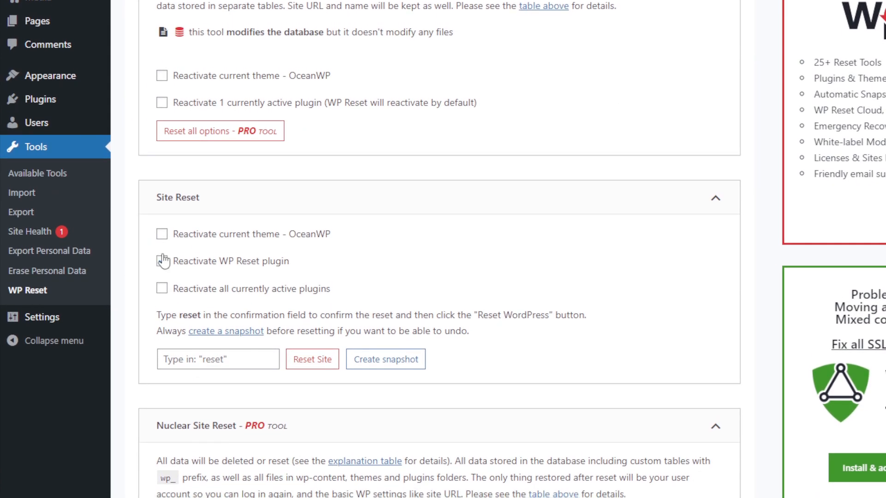
click(162, 261)
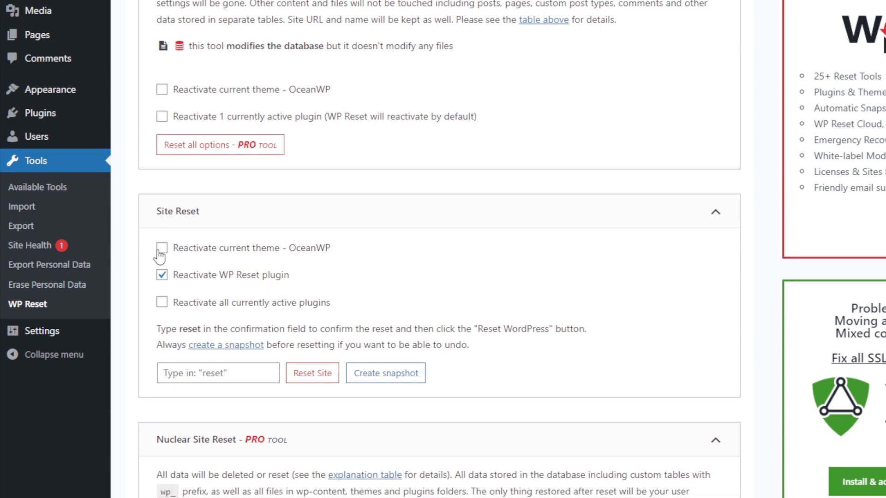
scroll(down, 3)
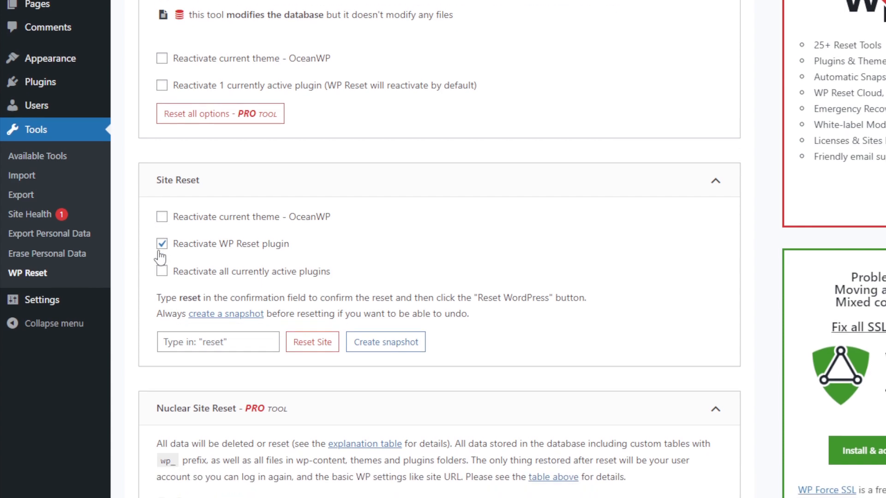
scroll(down, 3)
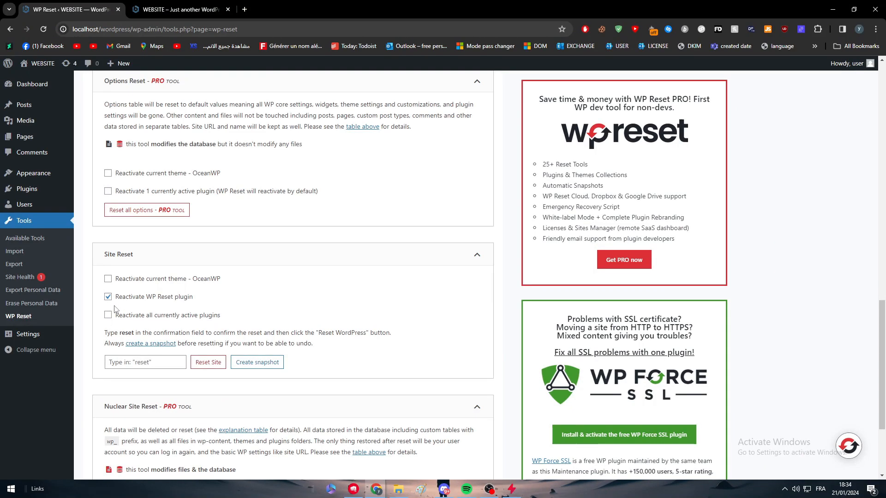
scroll(down, 3)
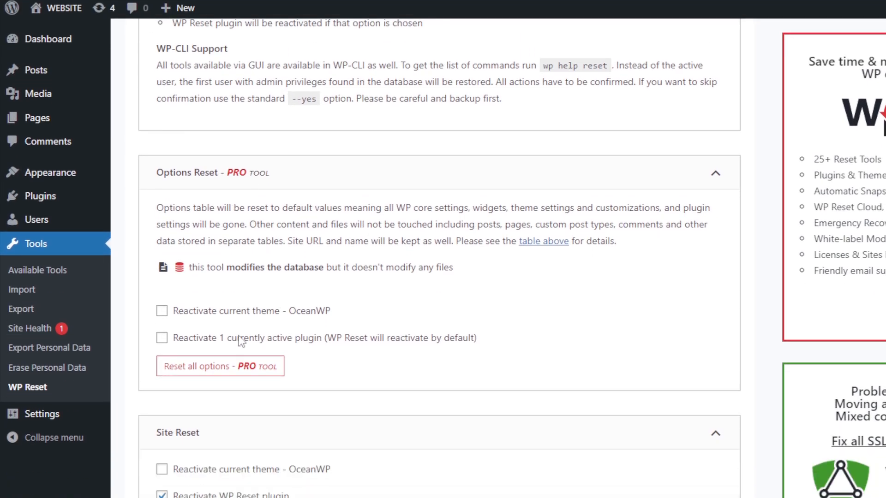
scroll(down, 3)
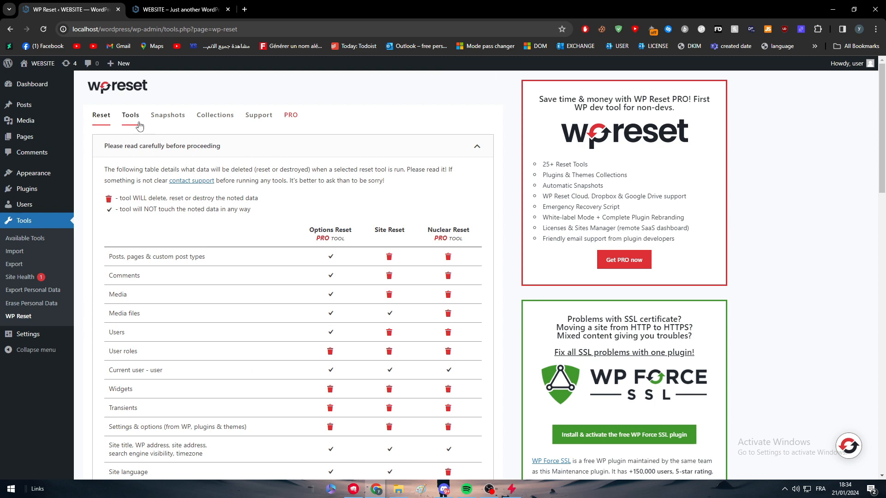
Step: Switch to WP Reset's Tools list and scroll down to the Delete Themes and Delete Plugins boxes
click(130, 115)
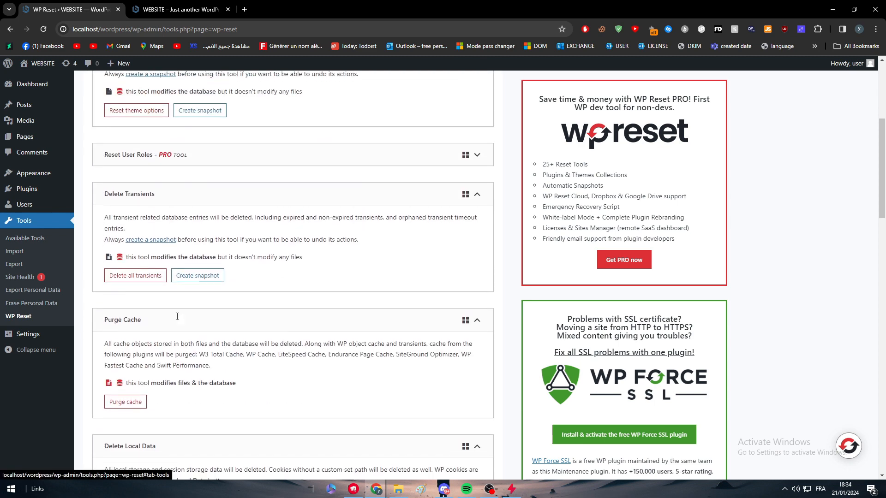
scroll(down, 3)
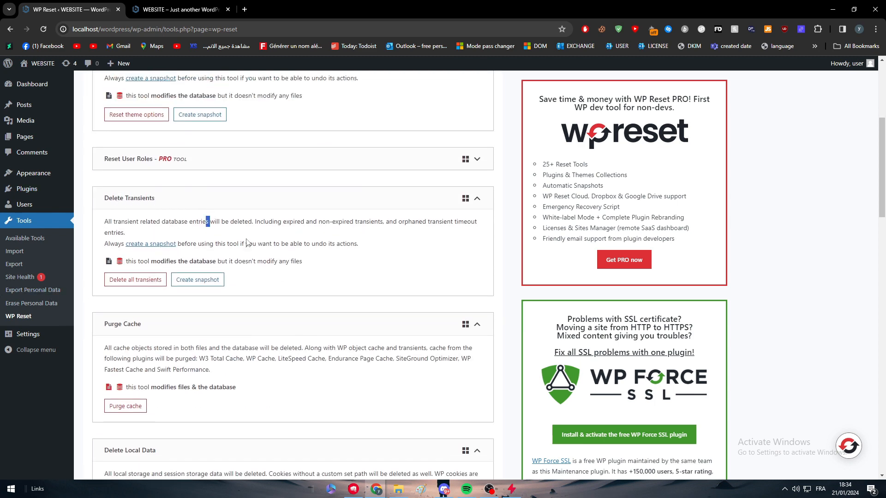
scroll(down, 3)
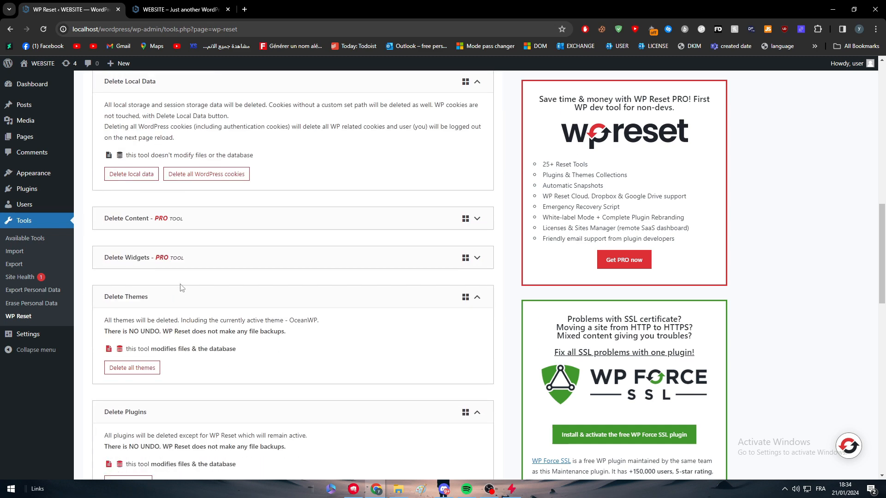
scroll(down, 3)
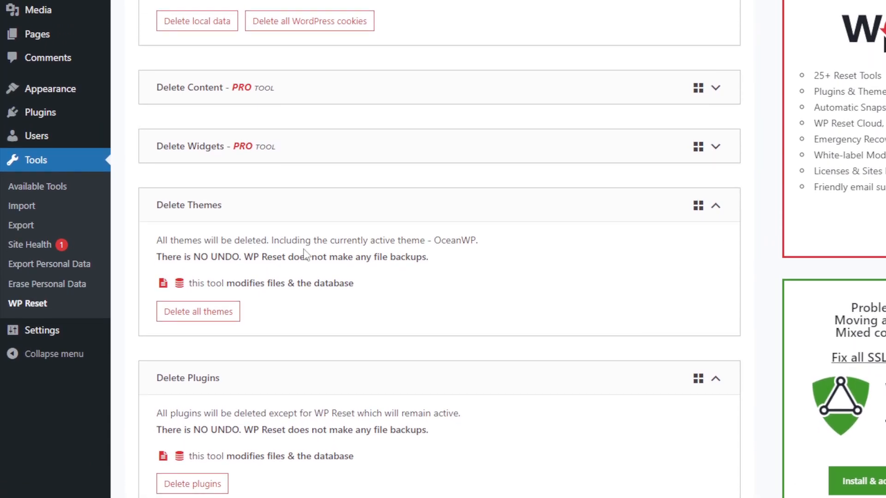
scroll(down, 3)
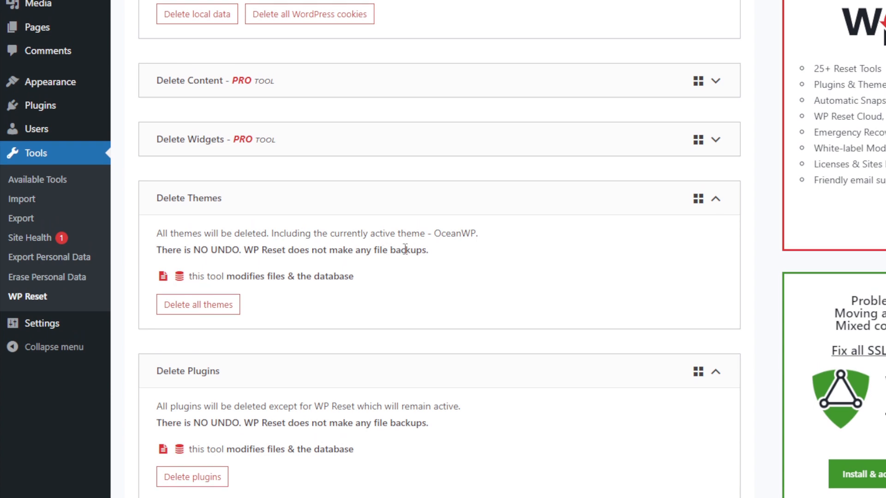
scroll(down, 3)
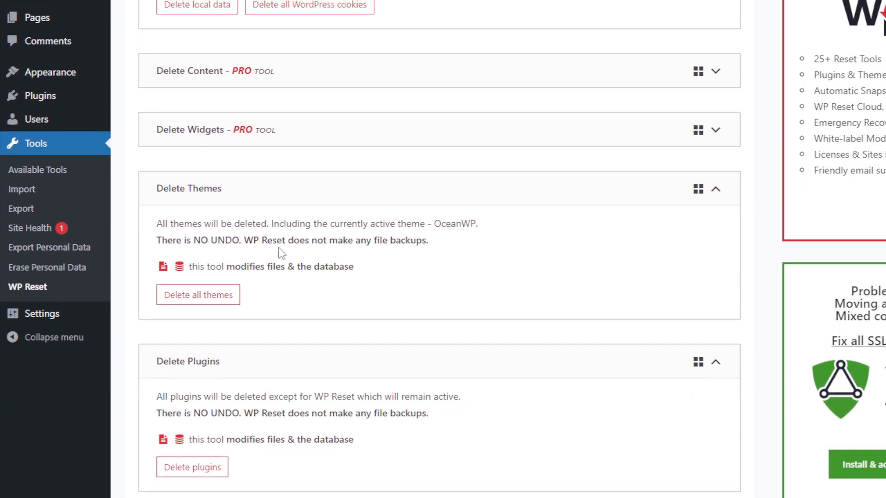
scroll(down, 3)
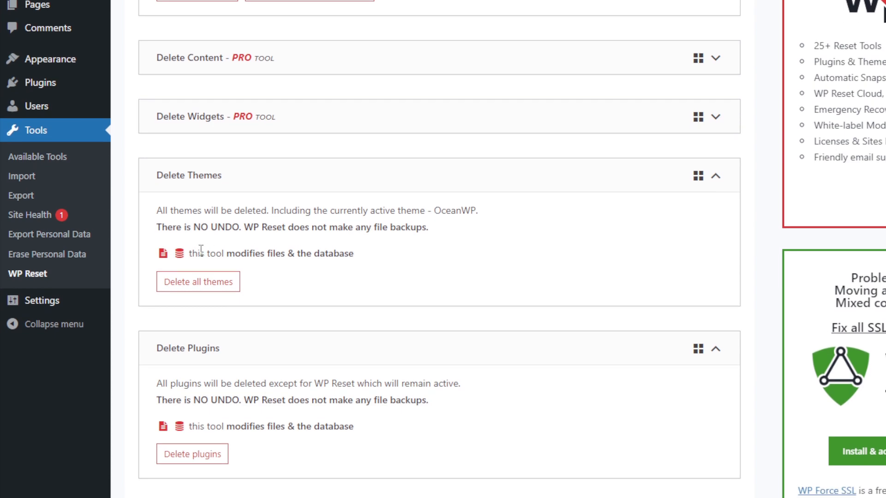
scroll(down, 3)
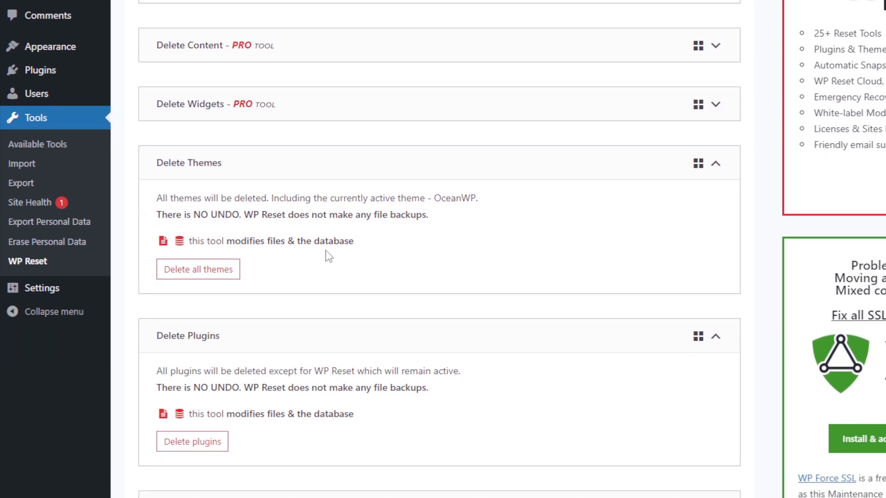
click(198, 269)
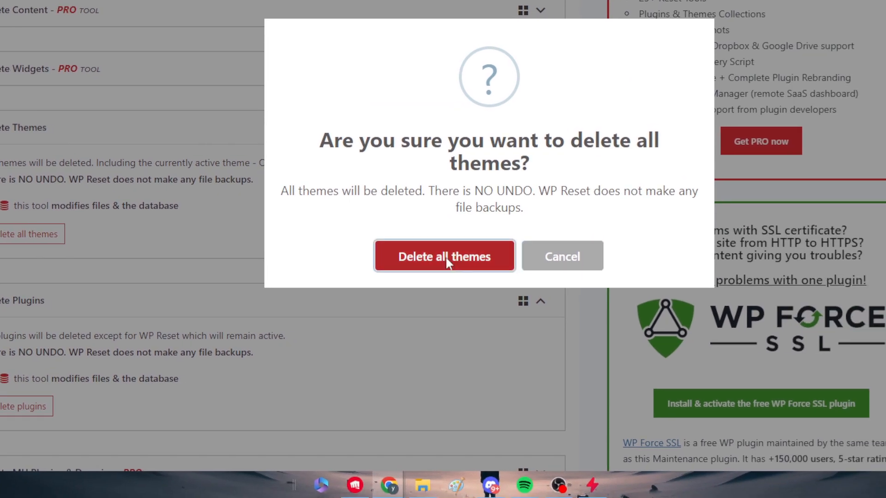
click(443, 255)
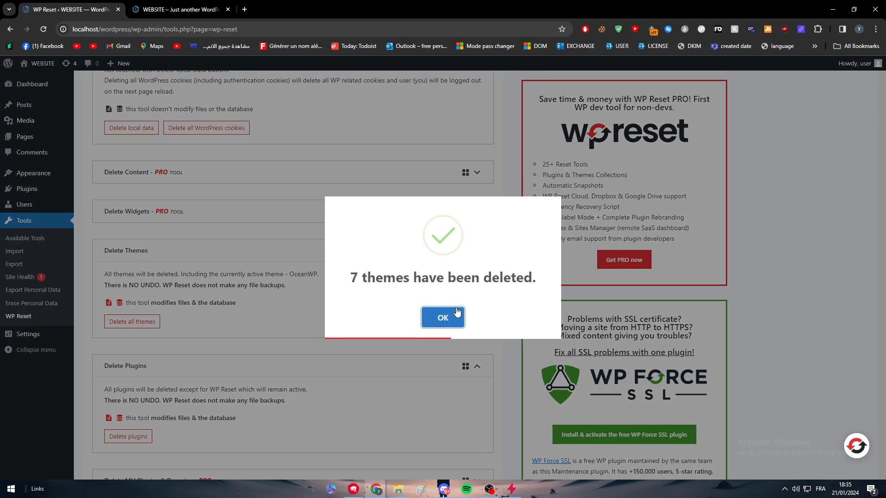
click(442, 317)
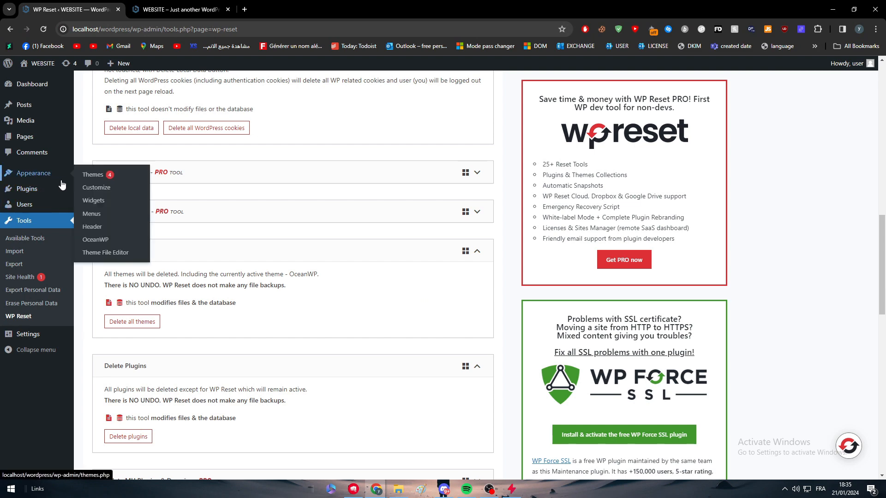
Step: Show the Themes page with its single broken theme and dismiss the WP Reset welcome notice
click(92, 175)
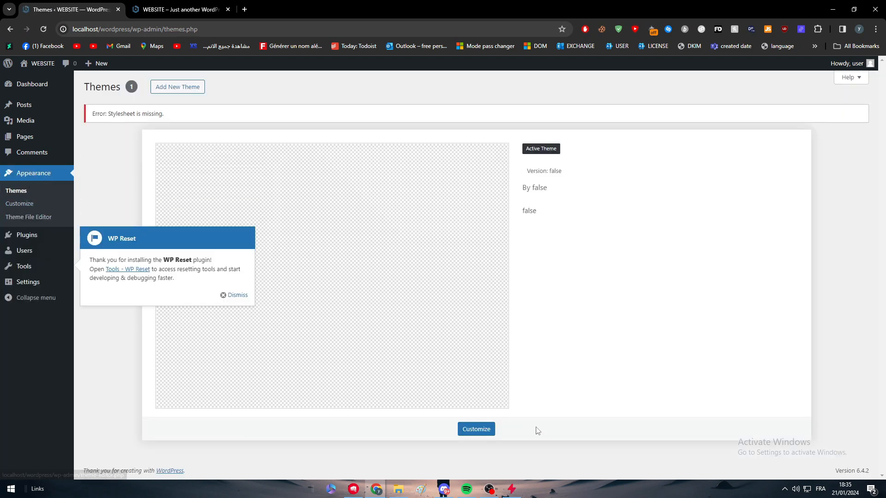
click(237, 295)
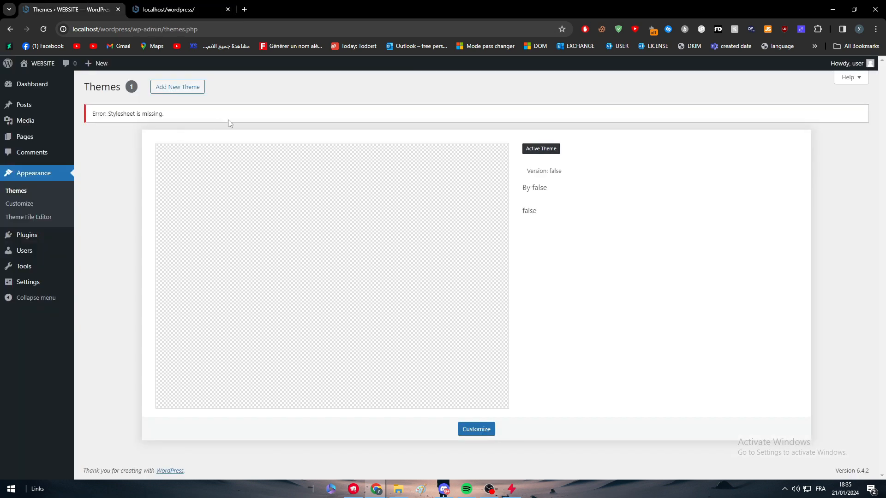
Step: Add Twenty Twenty-Four from Add New Theme, install it and activate it
click(177, 87)
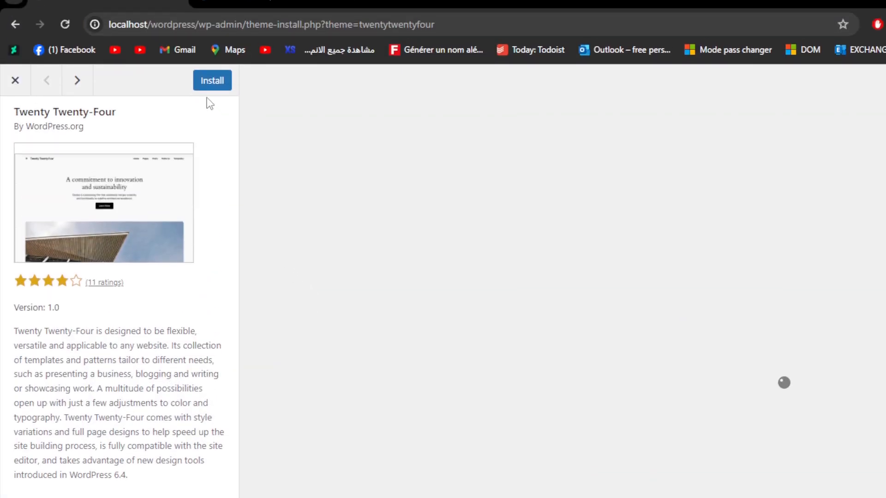
click(212, 80)
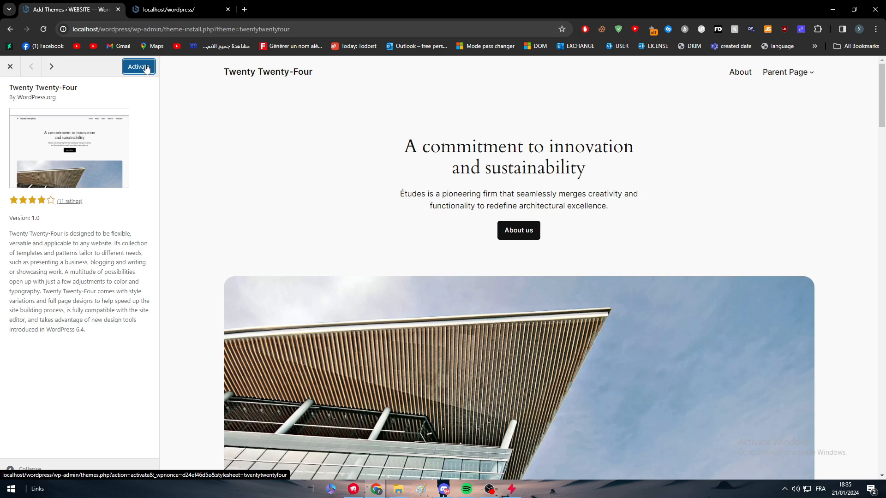
click(137, 67)
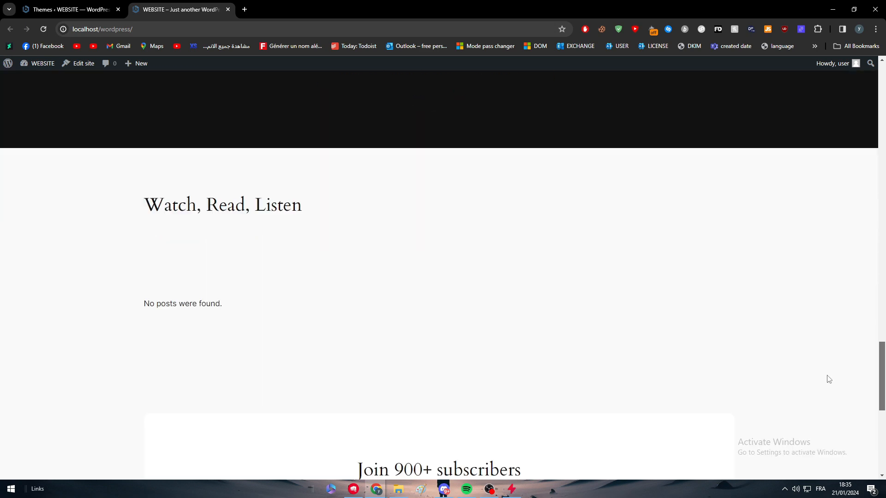
Step: Scroll through the live homepage and footer, then enter the site editor
scroll(down, 3)
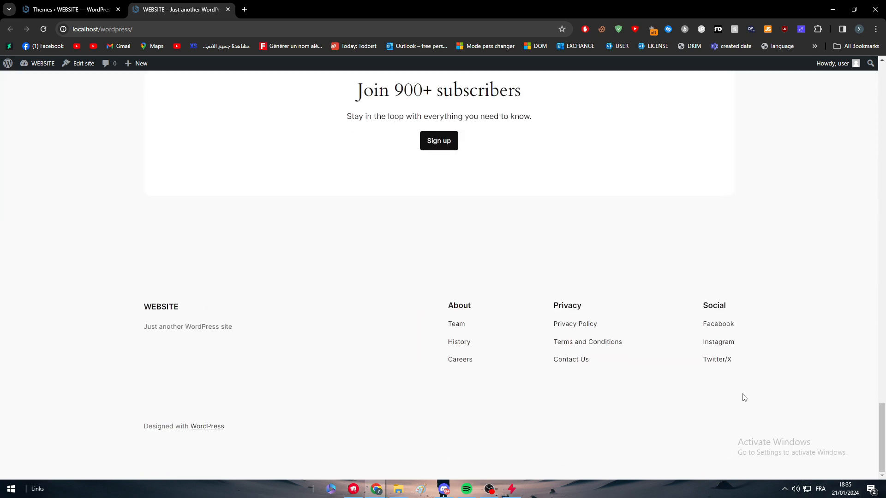
scroll(up, 3)
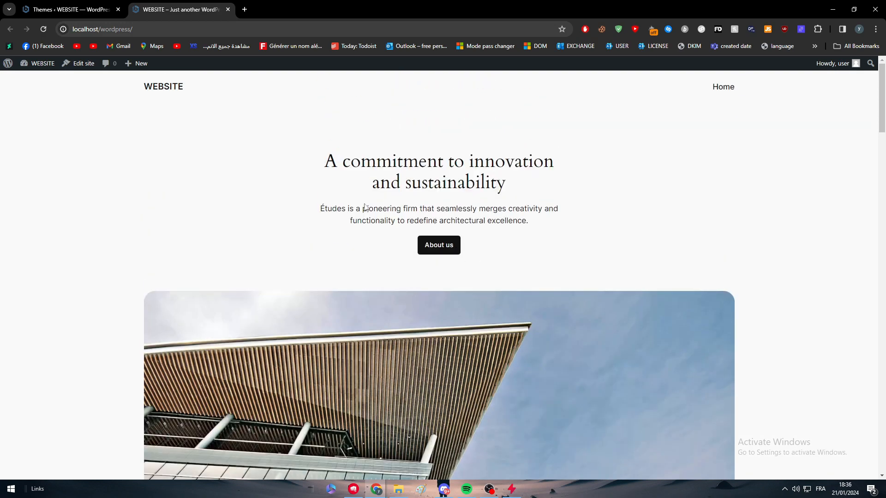
scroll(down, 3)
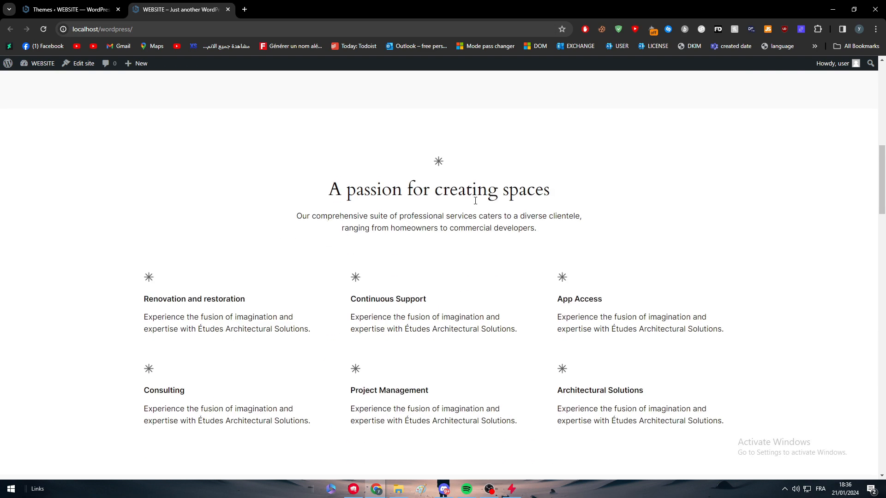
click(67, 9)
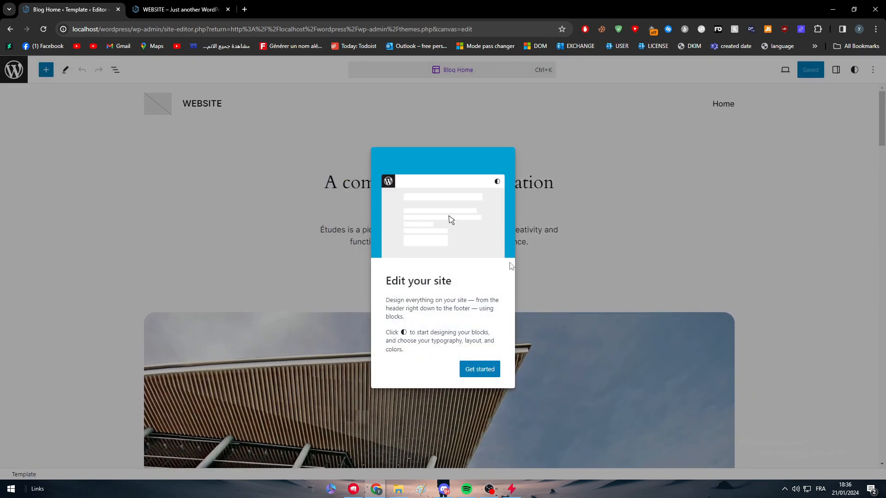
Step: Dismiss the site editor welcome guide and bring up the block and pattern inserter
click(478, 369)
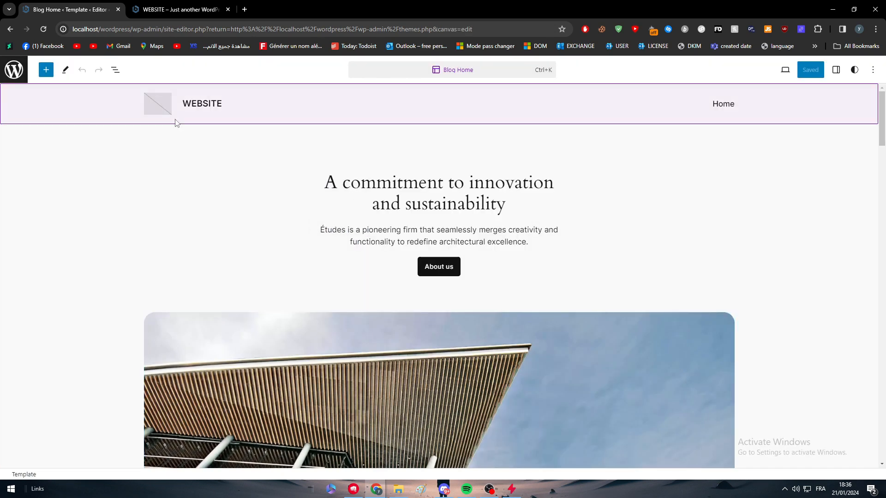
click(46, 69)
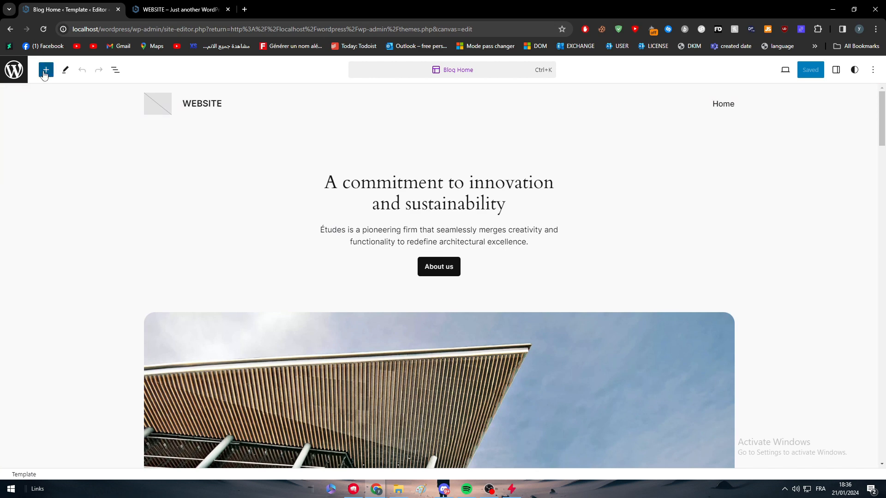
click(45, 70)
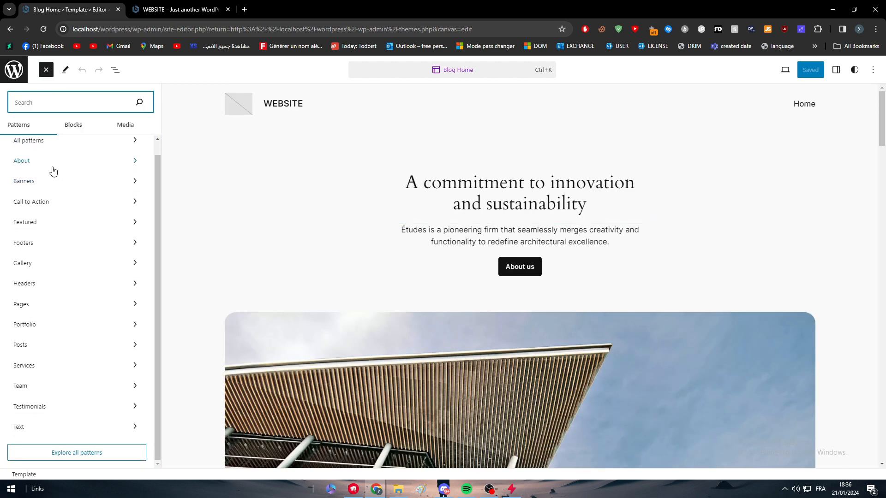
mouse_move(99, 376)
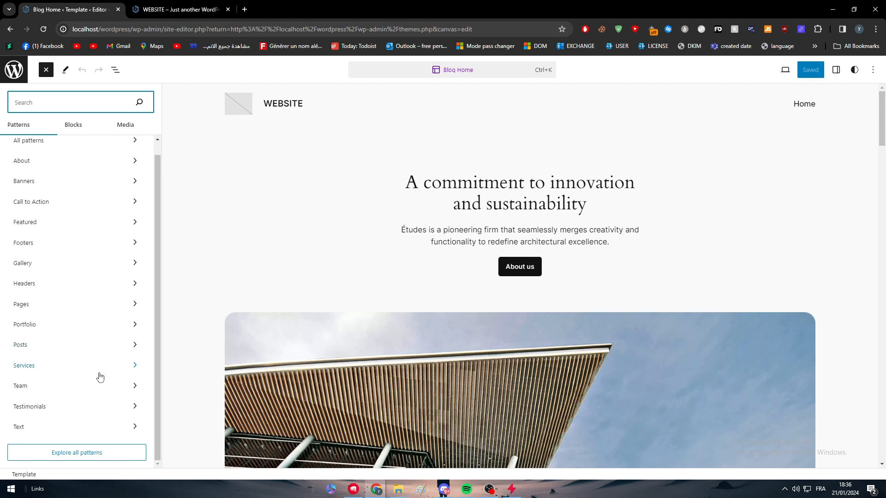
Step: Browse the Patterns list and show the Team category patterns
click(20, 386)
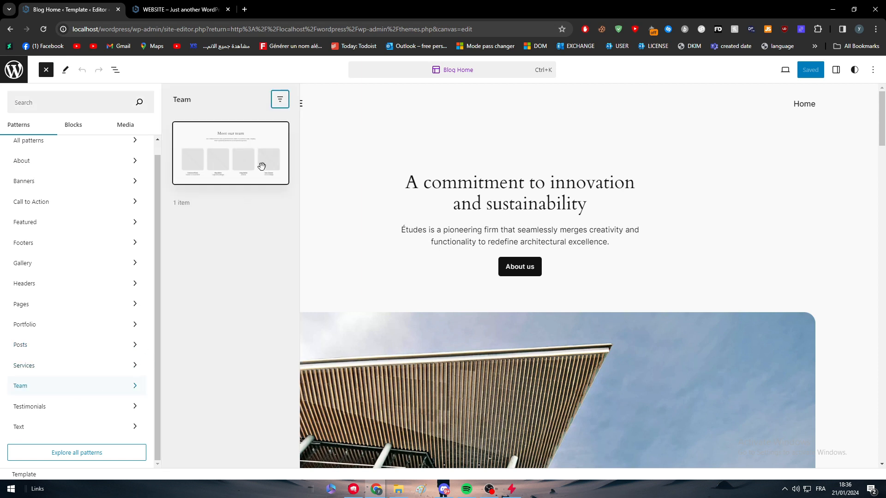
click(21, 161)
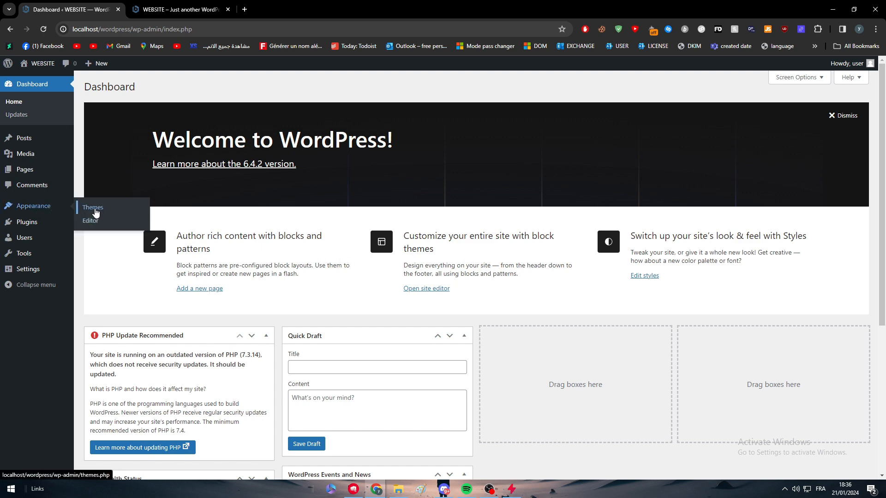
Step: Show the Themes page with Twenty Twenty-Four as the single active theme, via a brief editor visit
click(92, 208)
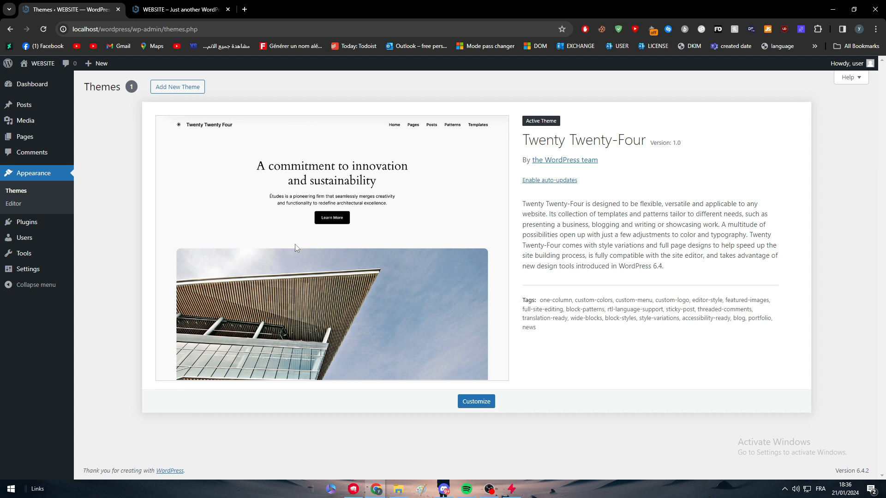
mouse_move(609, 250)
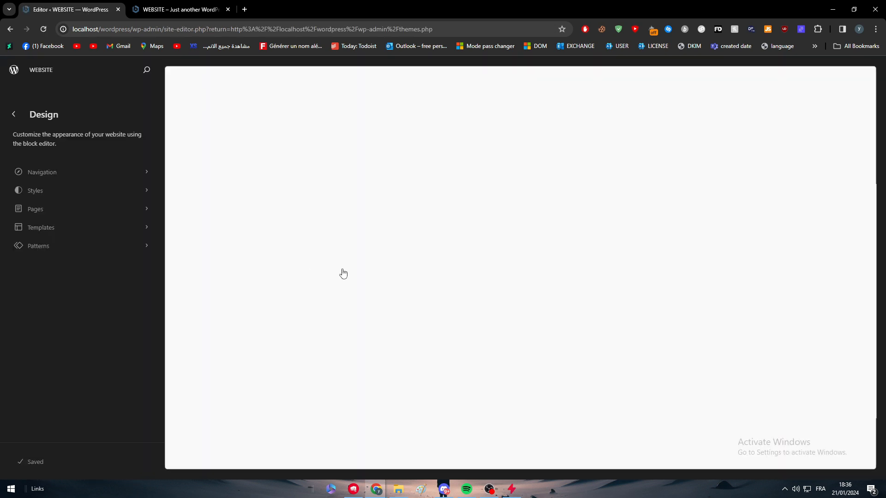
click(14, 113)
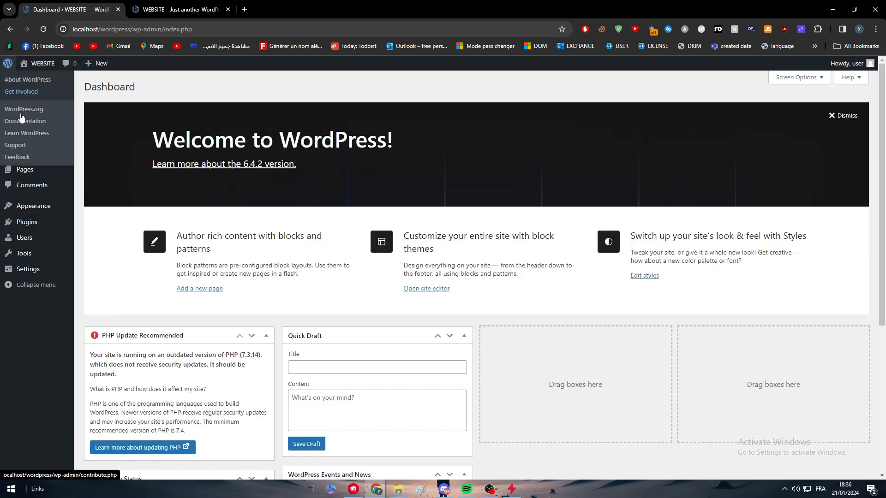
click(32, 205)
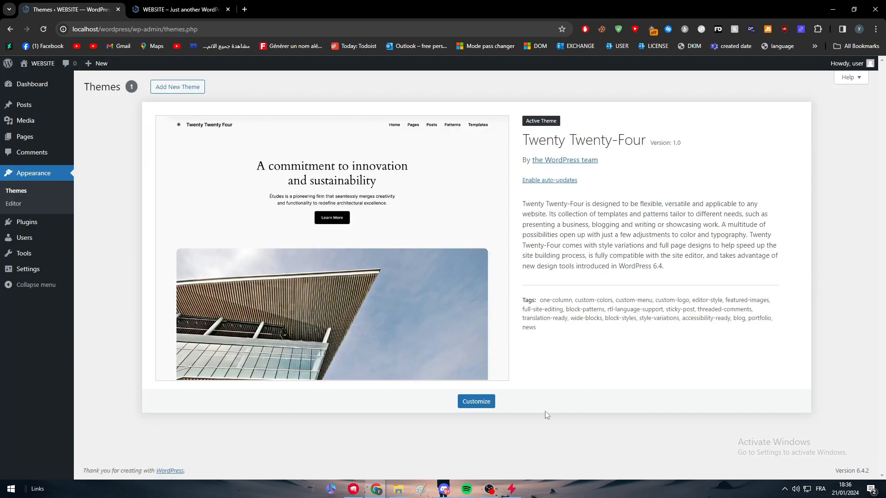
mouse_move(552, 97)
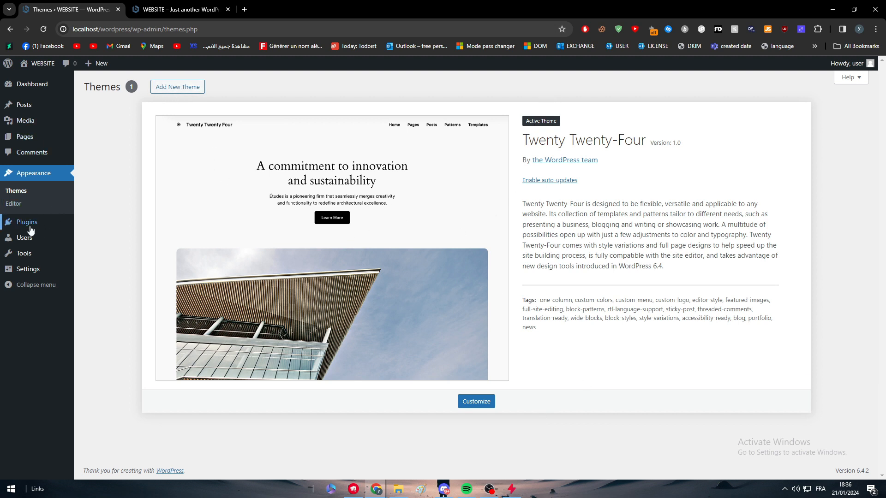
Step: Reach the WP Reset tools page from the installed plugins list
click(27, 223)
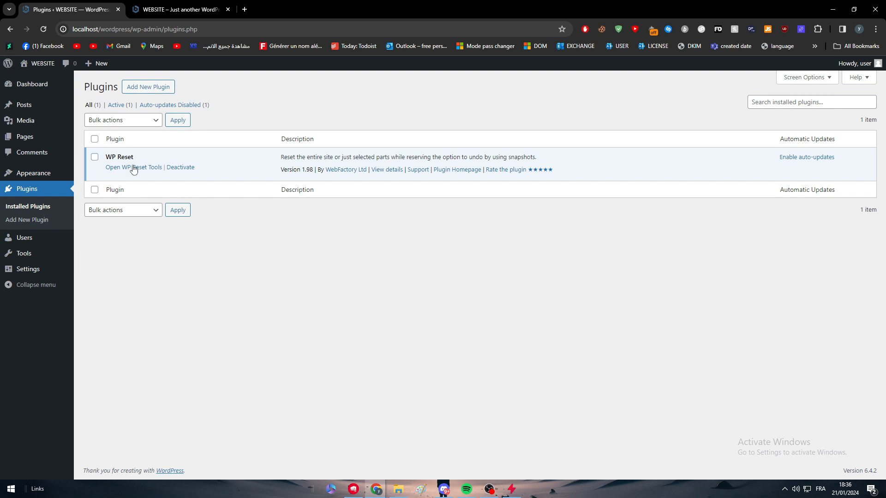
click(133, 167)
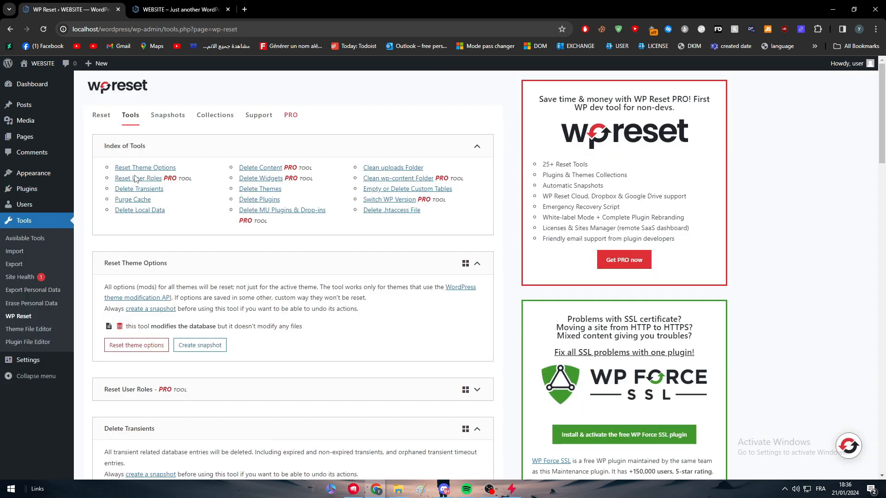
mouse_move(251, 286)
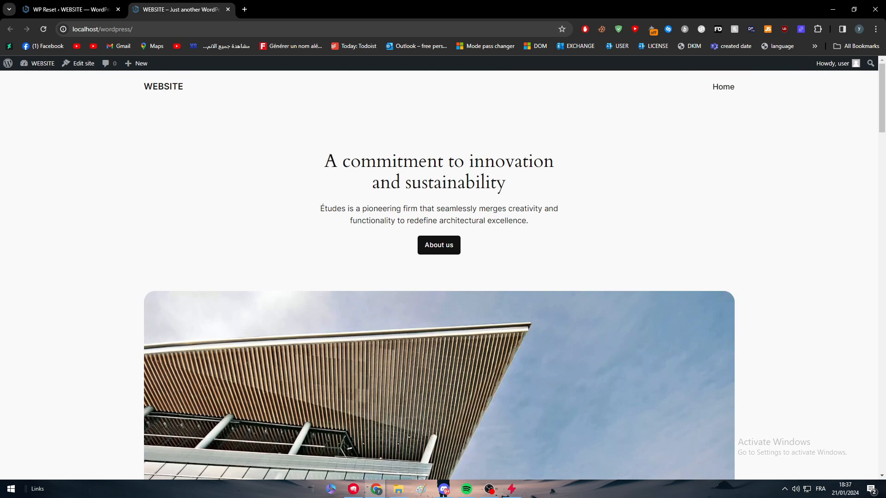
Step: Switch to the front-end tab to view the live homepage in Twenty Twenty-Four
click(67, 10)
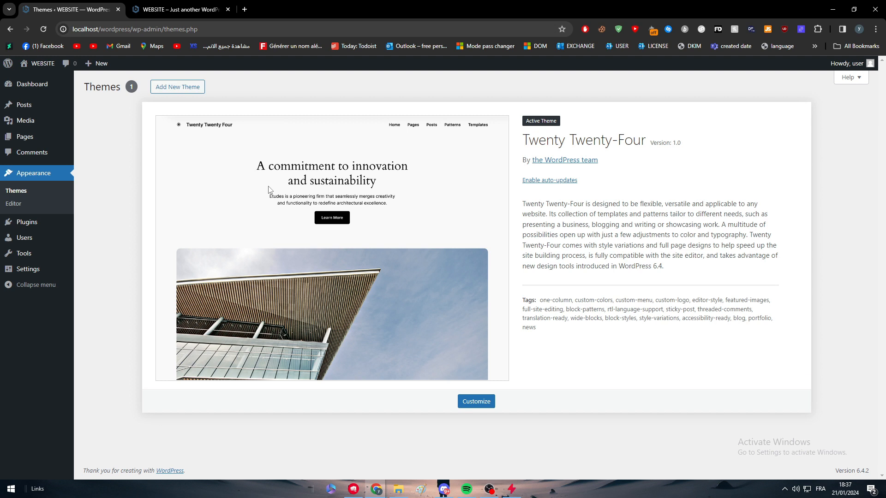
mouse_move(91, 210)
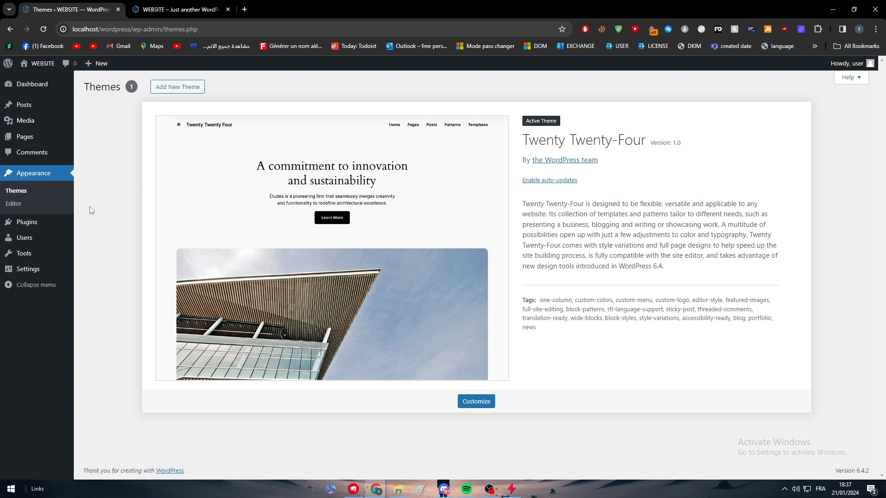